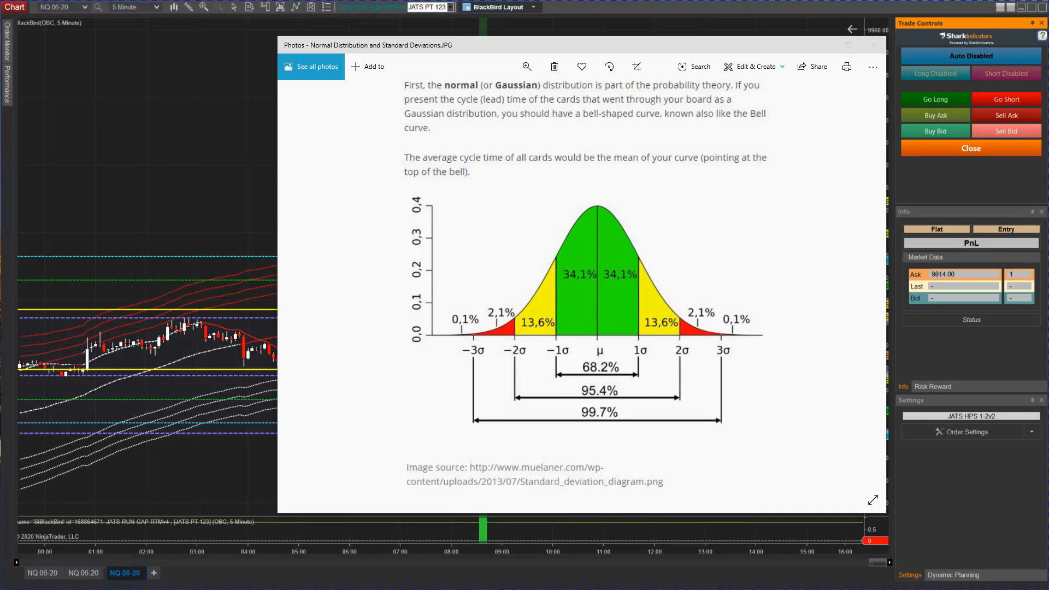
mouse_move(394, 505)
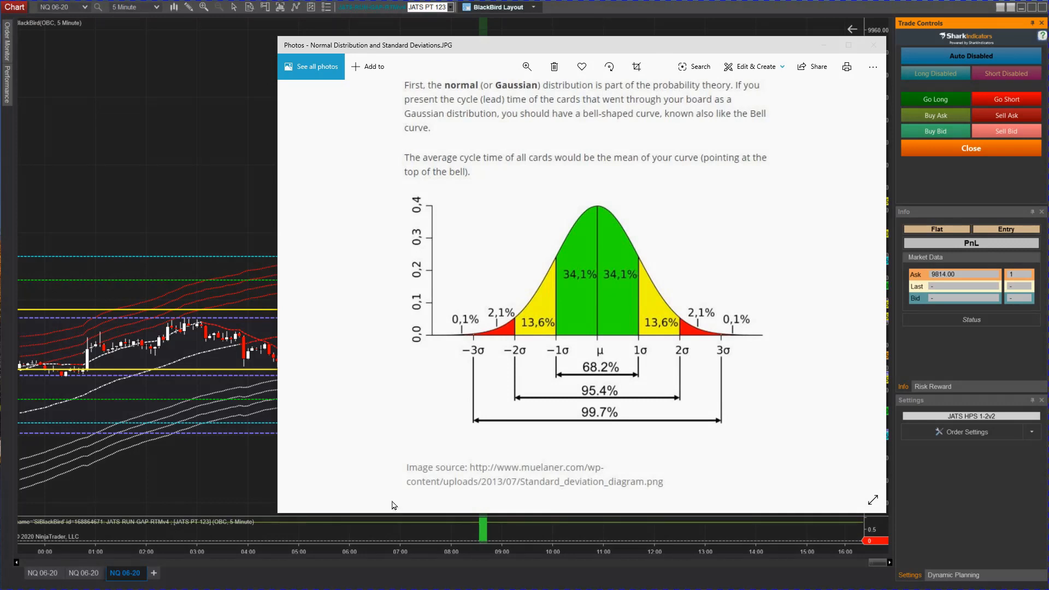
mouse_move(752, 528)
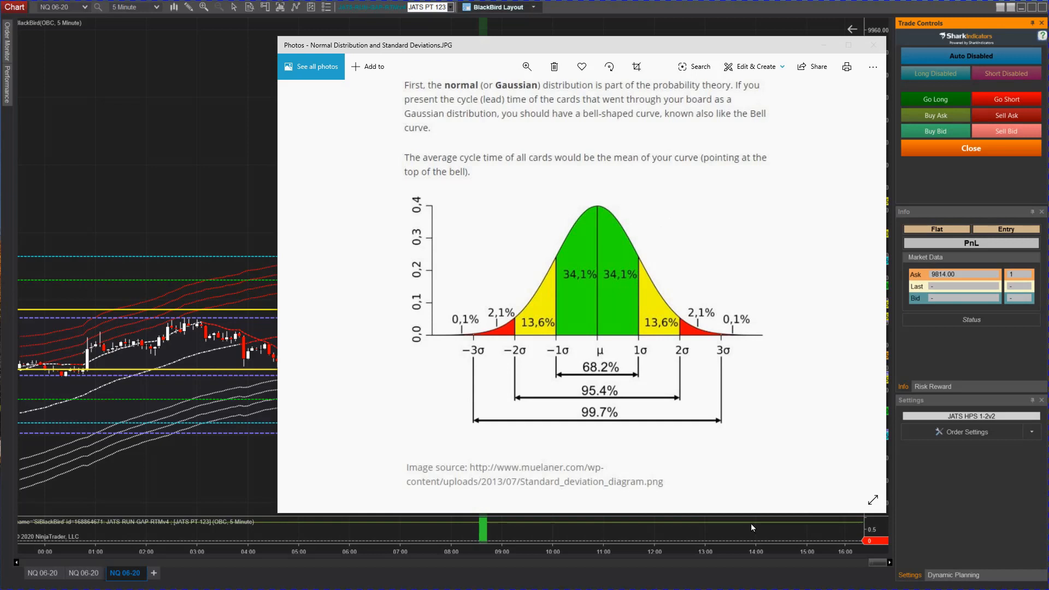
mouse_move(741, 513)
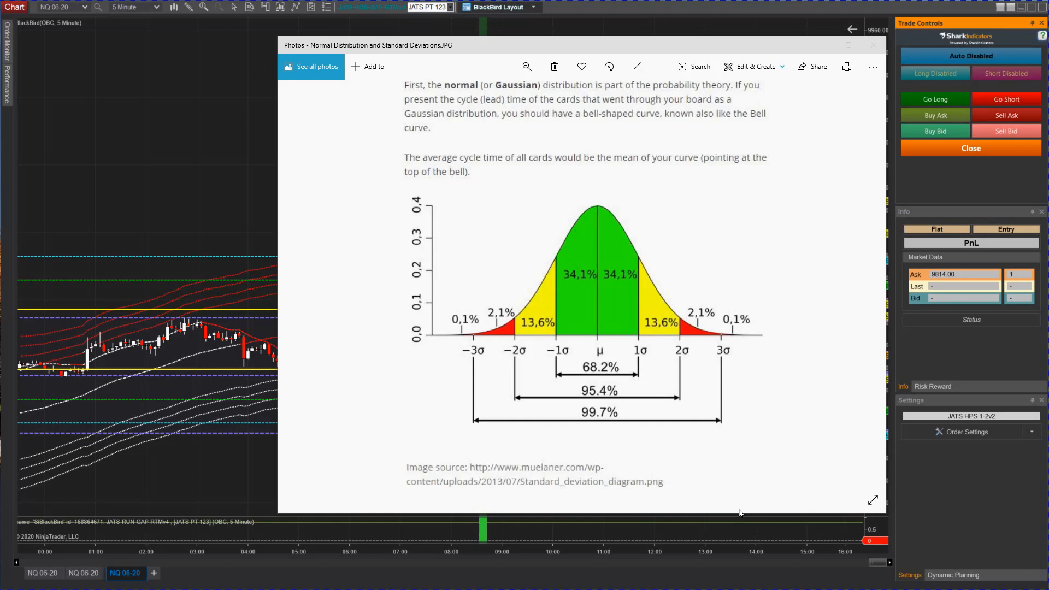
mouse_move(432, 160)
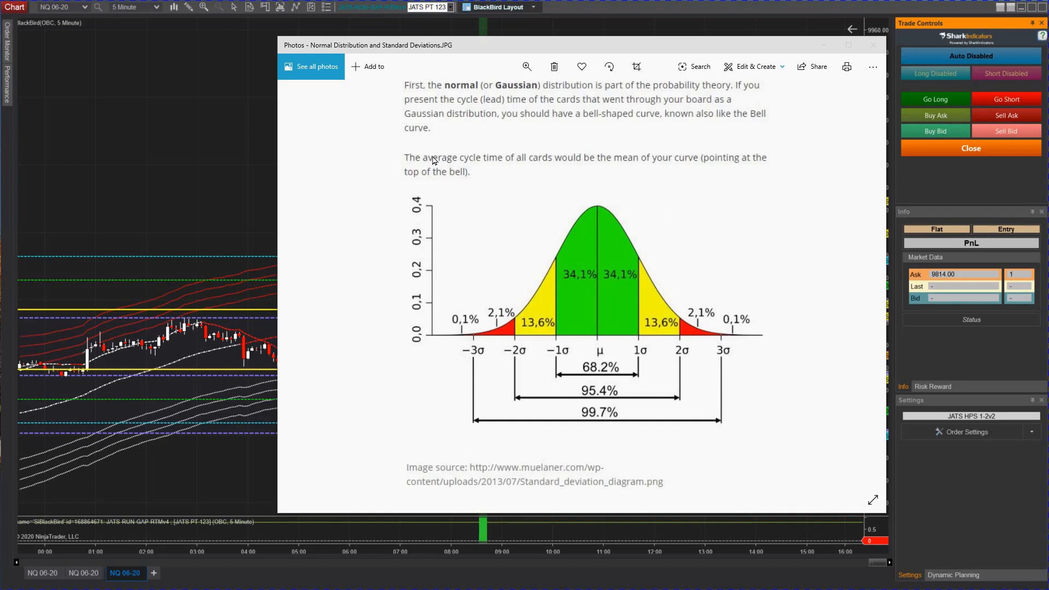
mouse_move(629, 177)
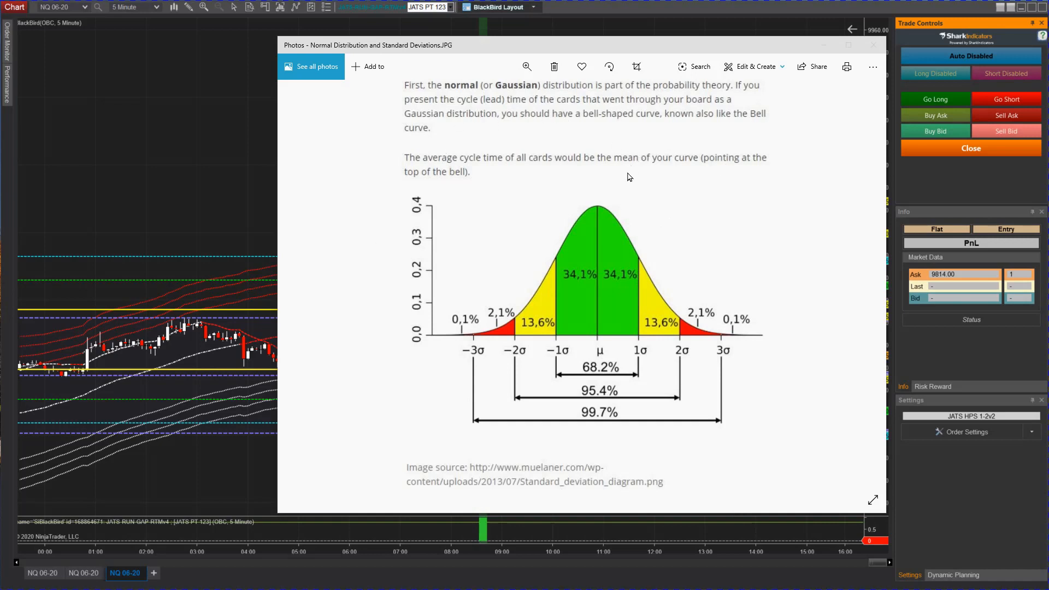
mouse_move(840, 426)
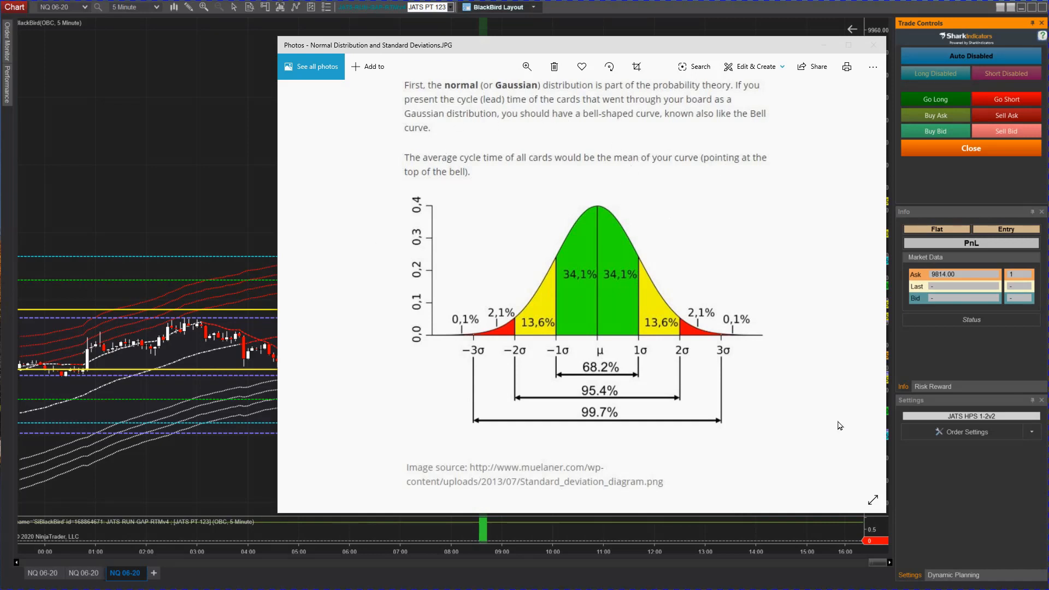
mouse_move(627, 366)
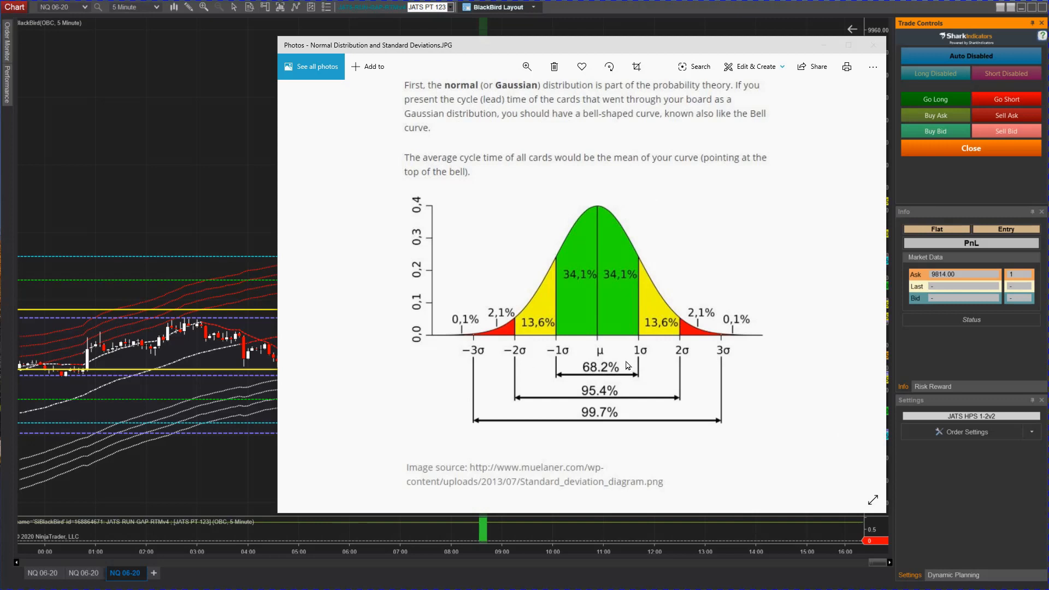
mouse_move(642, 382)
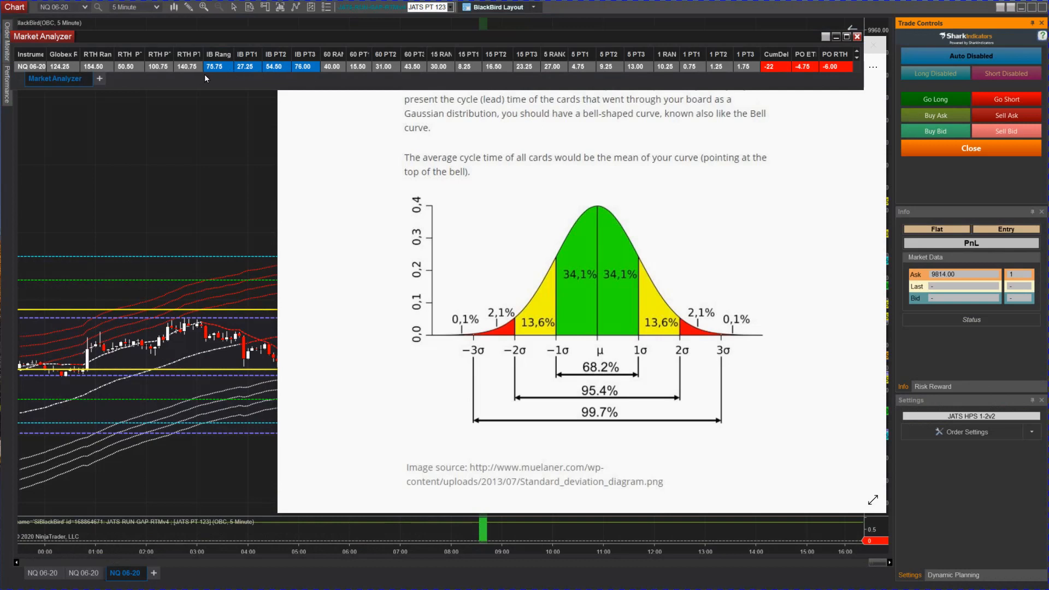
mouse_move(622, 284)
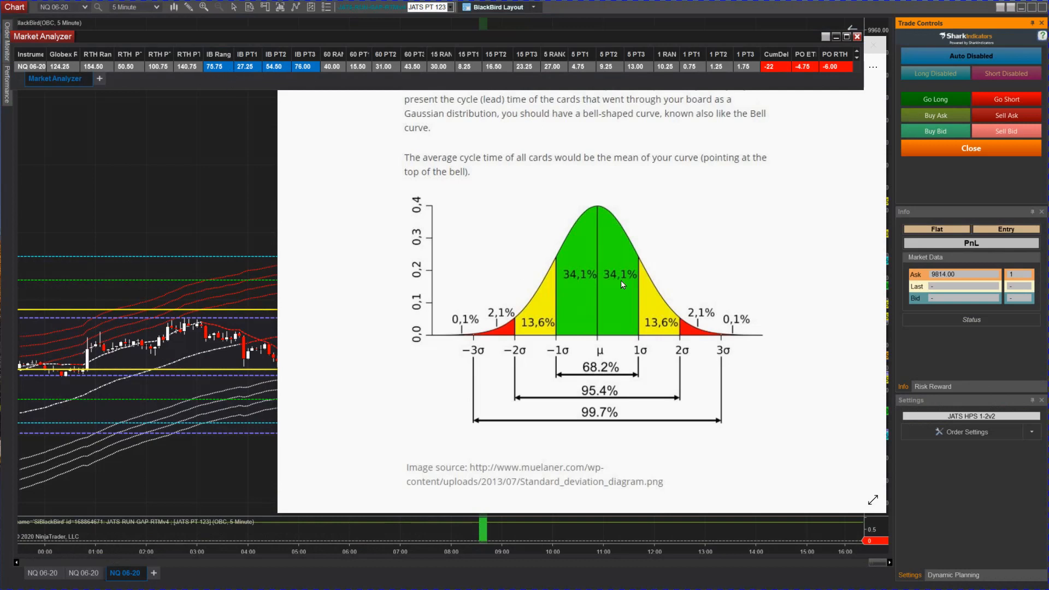
mouse_move(588, 266)
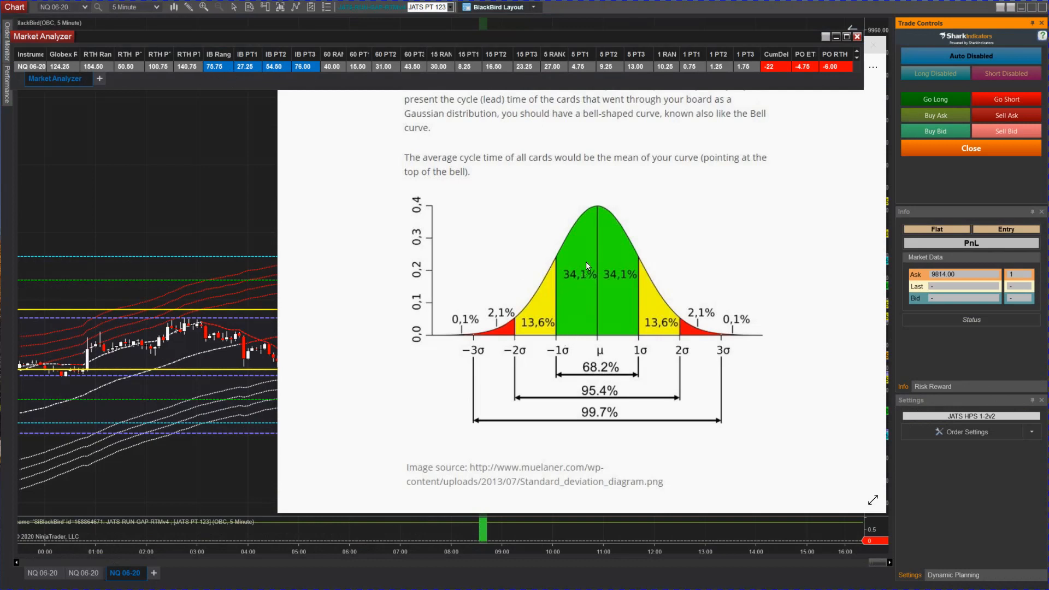
mouse_move(558, 351)
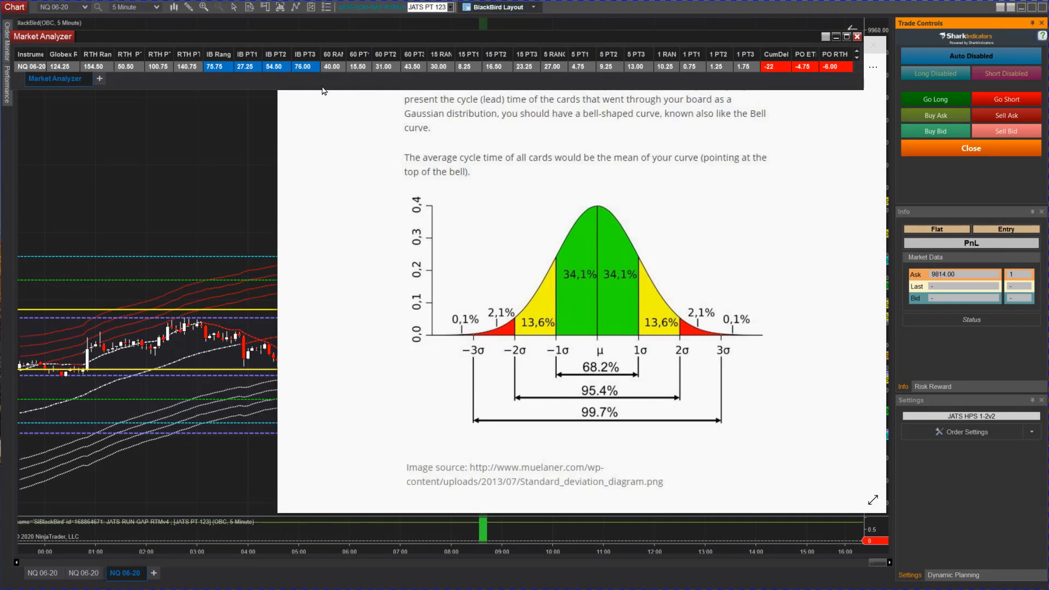
mouse_move(254, 71)
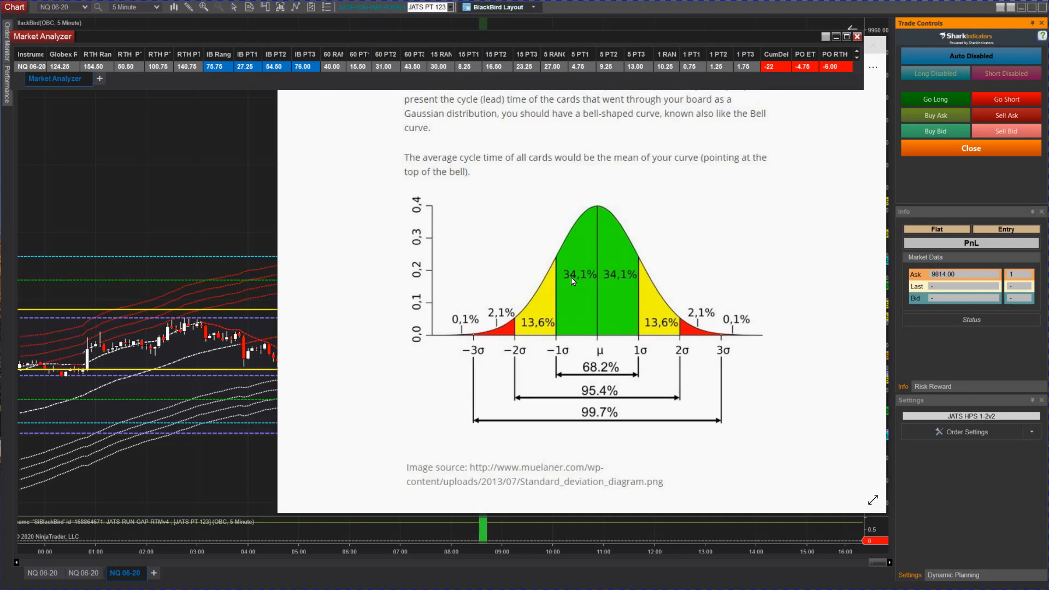
mouse_move(581, 219)
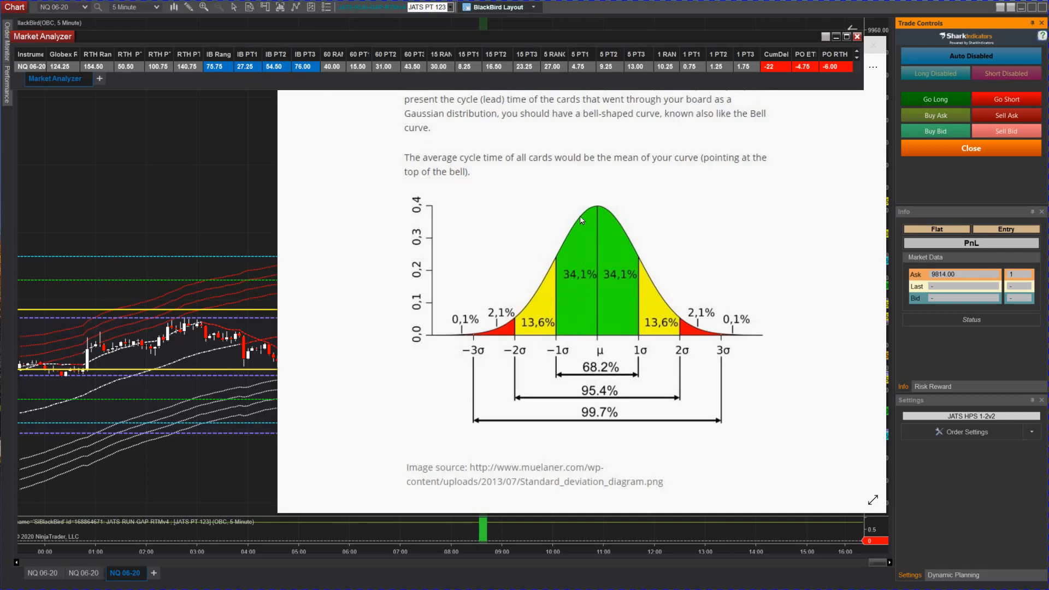
mouse_move(550, 272)
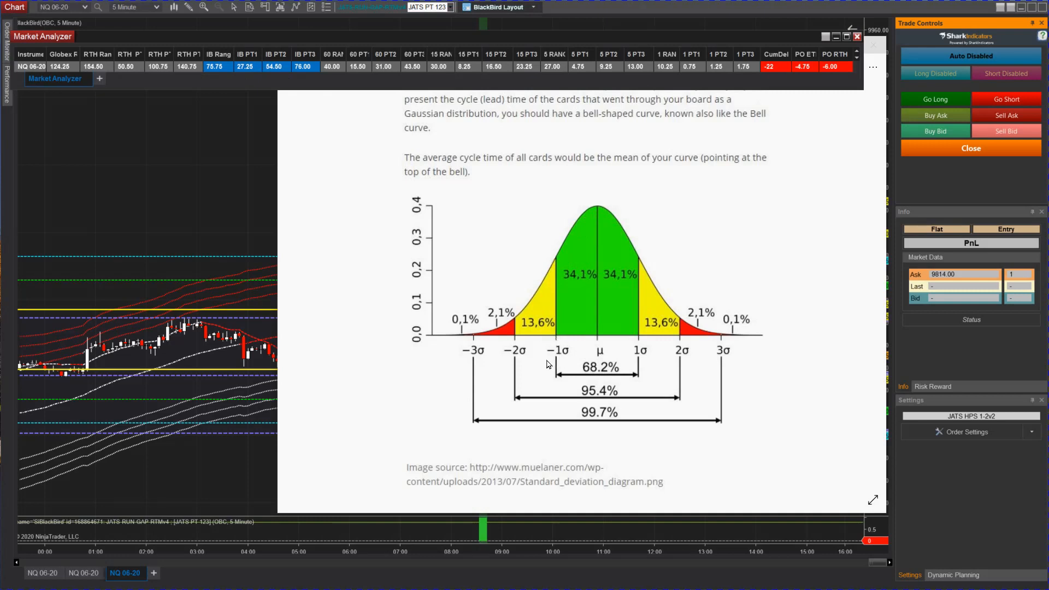
mouse_move(511, 358)
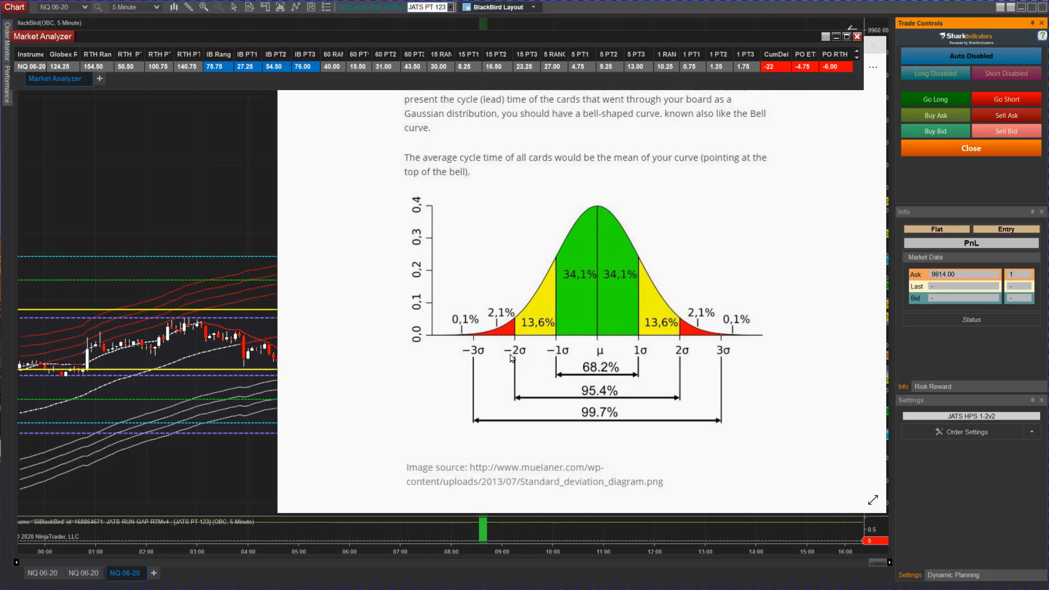
mouse_move(479, 359)
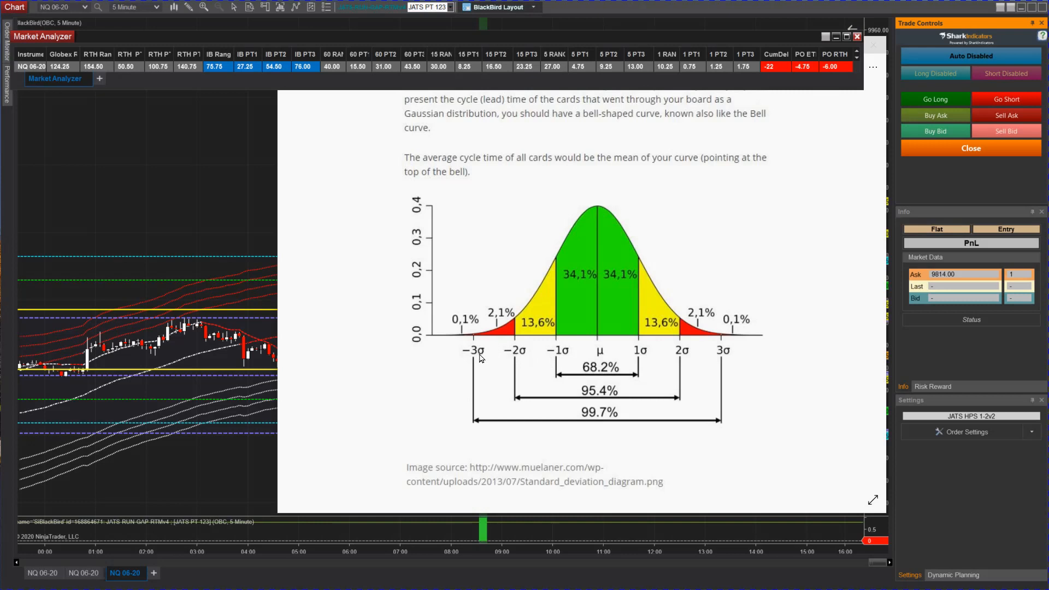
mouse_move(474, 365)
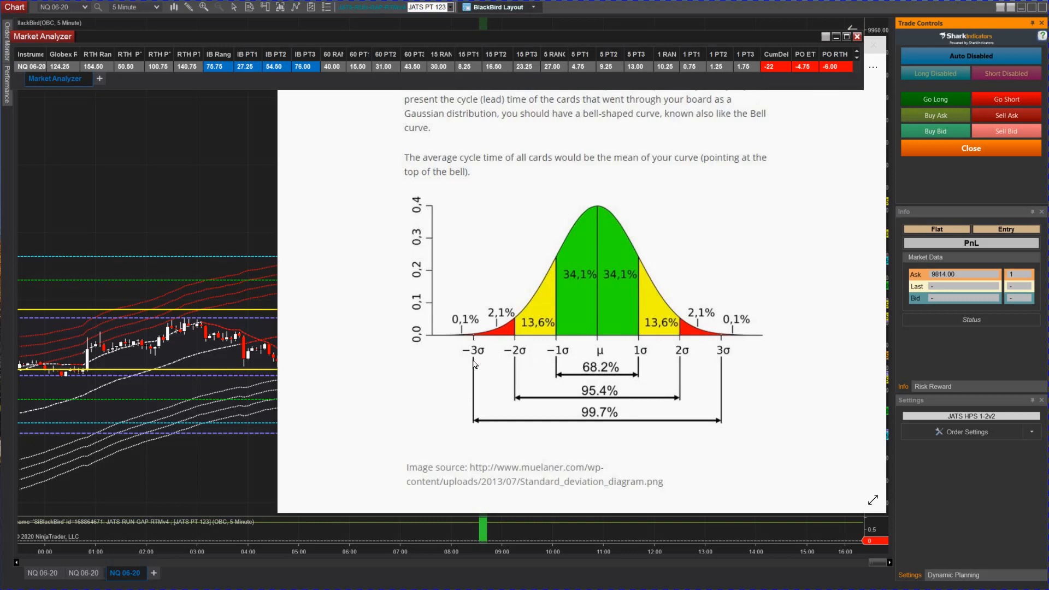
mouse_move(520, 370)
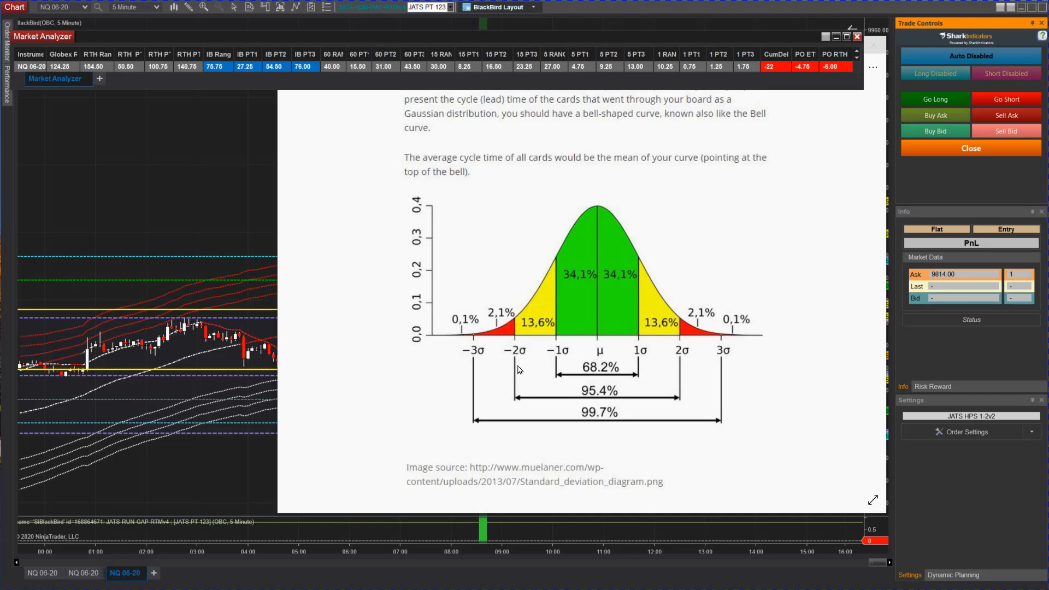
mouse_move(553, 348)
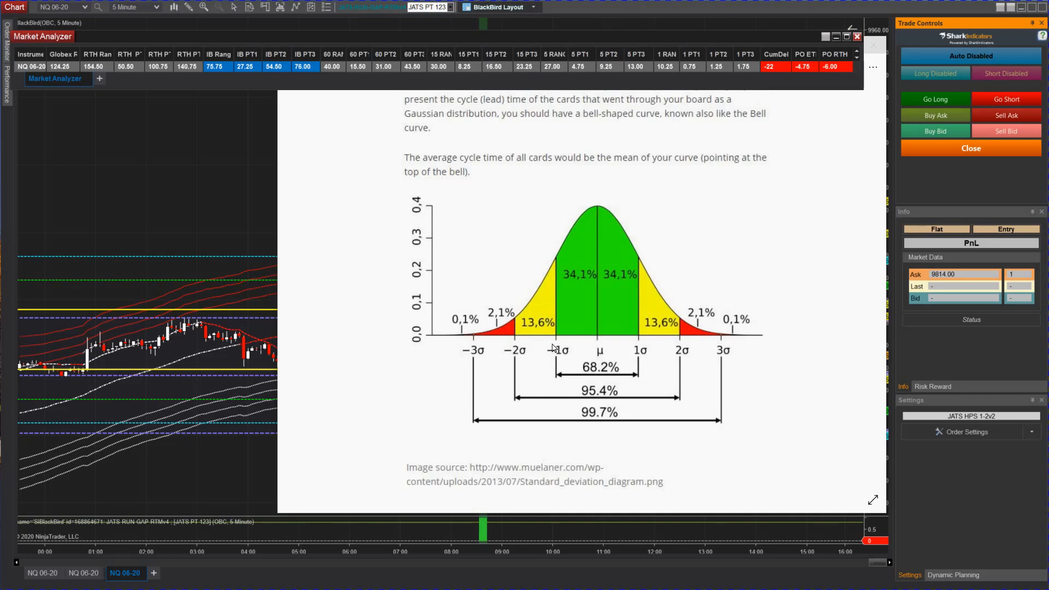
mouse_move(569, 351)
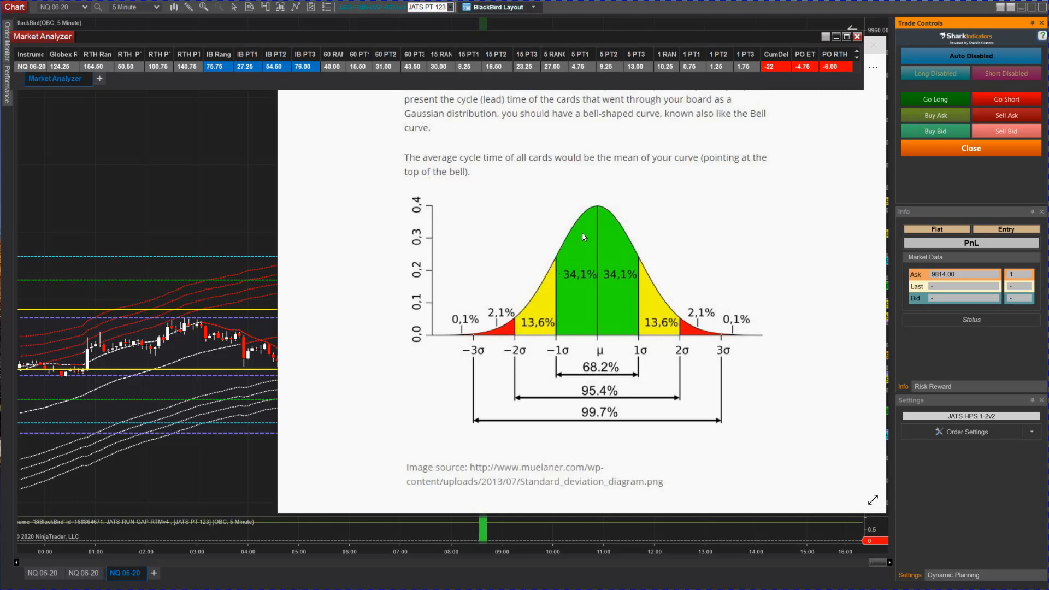
mouse_move(596, 305)
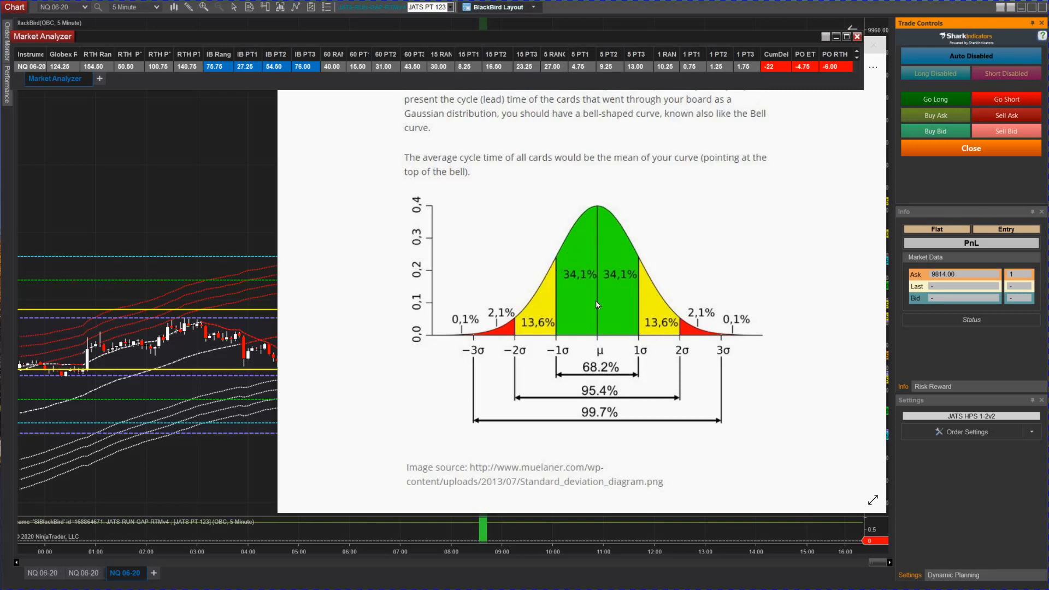
mouse_move(555, 349)
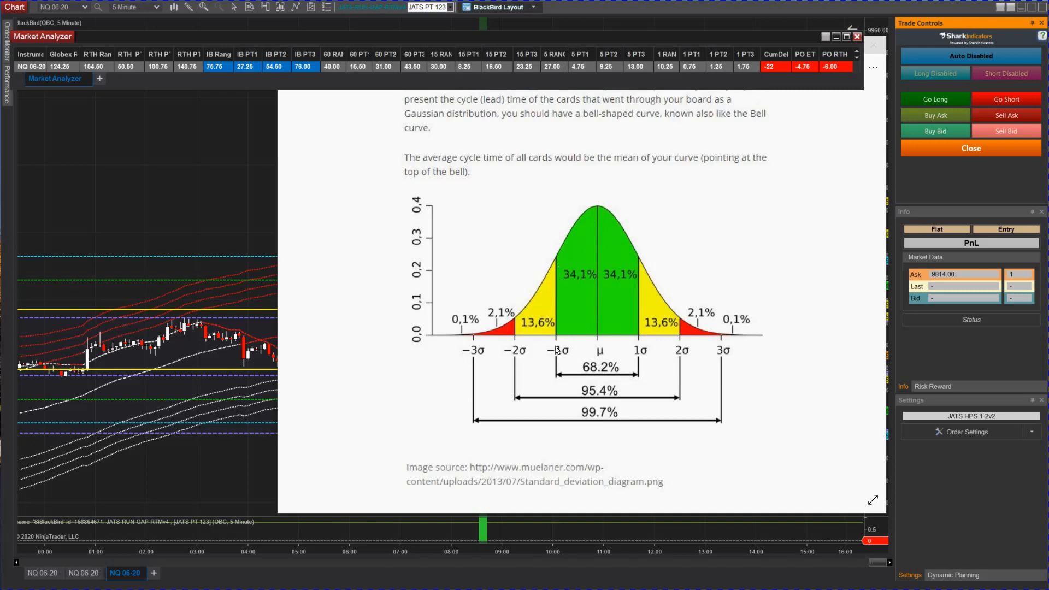
mouse_move(518, 320)
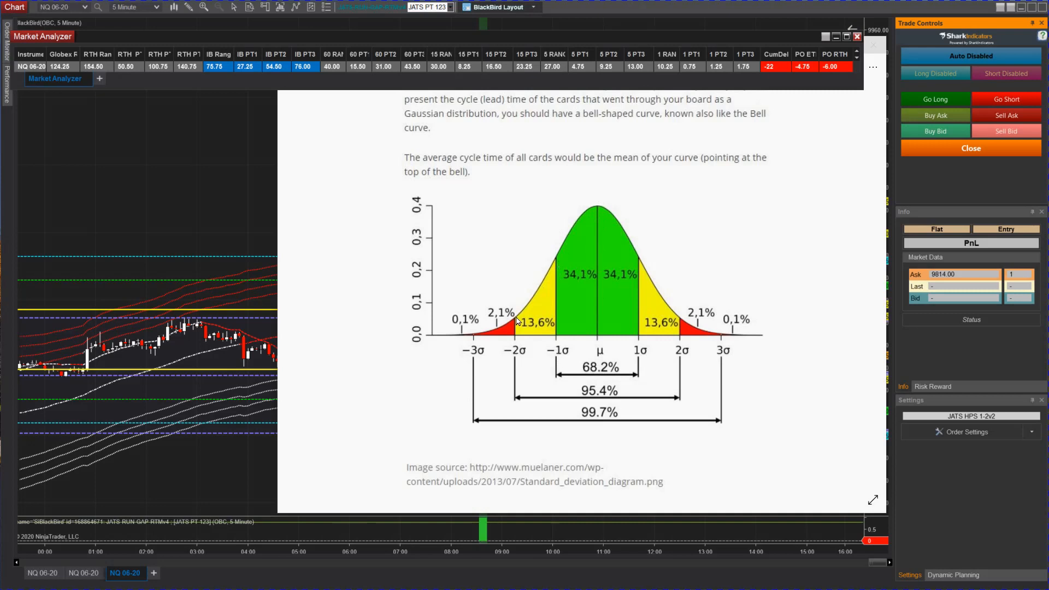
mouse_move(526, 336)
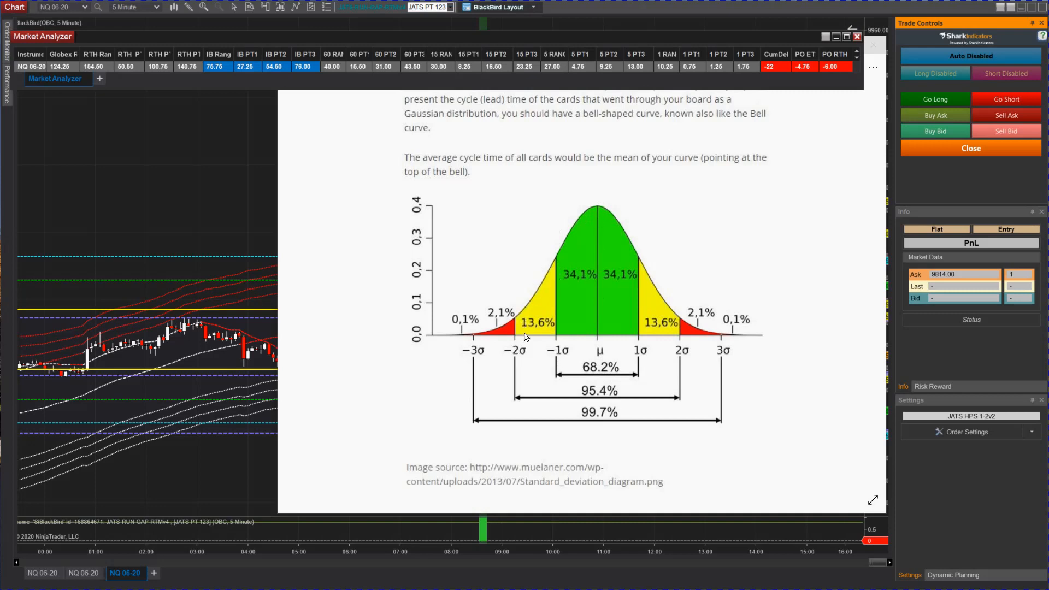
mouse_move(503, 335)
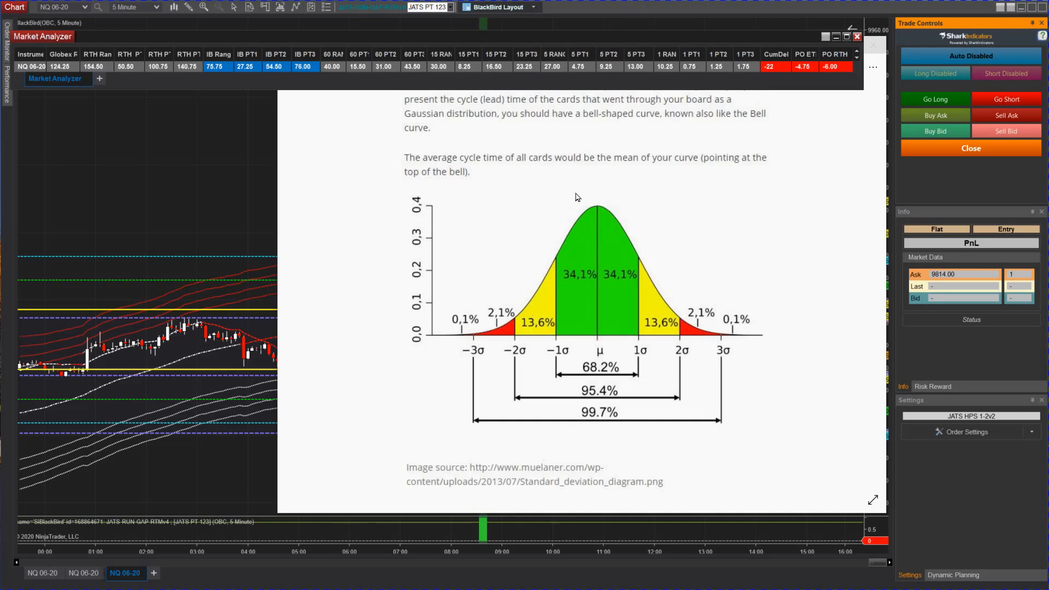
mouse_move(574, 237)
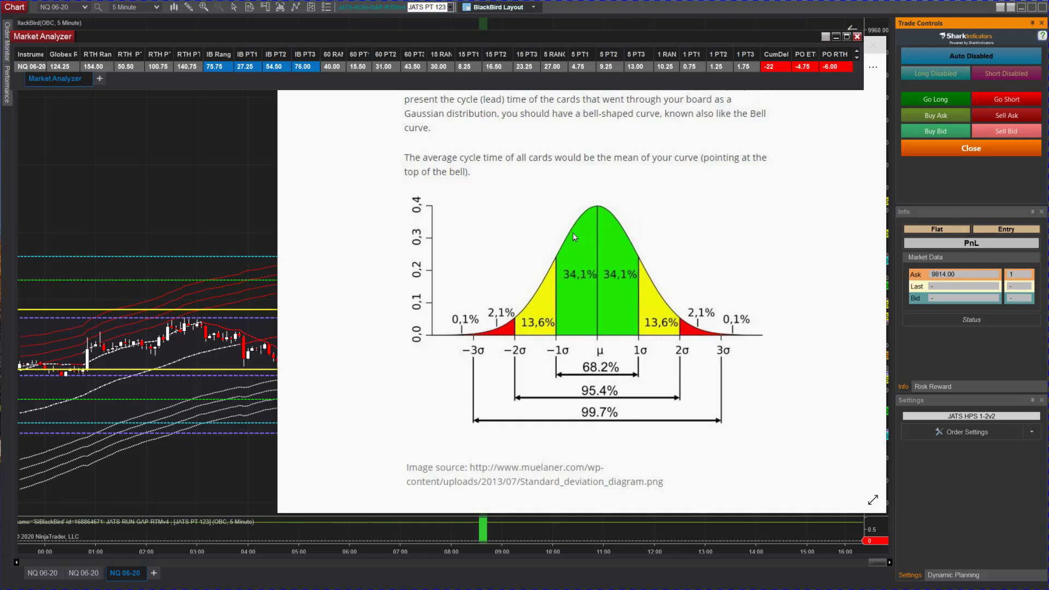
mouse_move(374, 297)
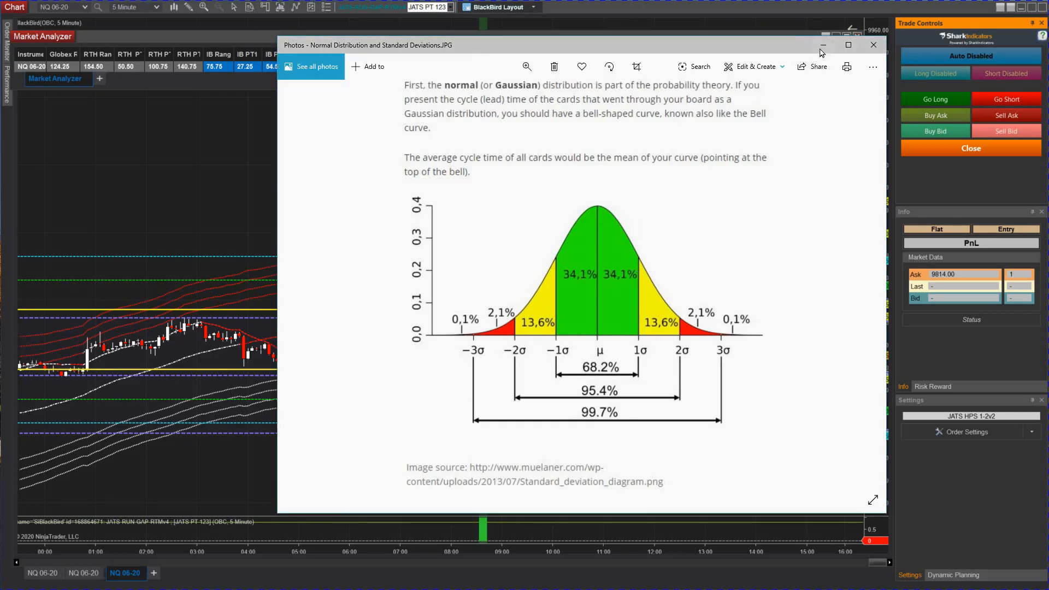
mouse_move(591, 202)
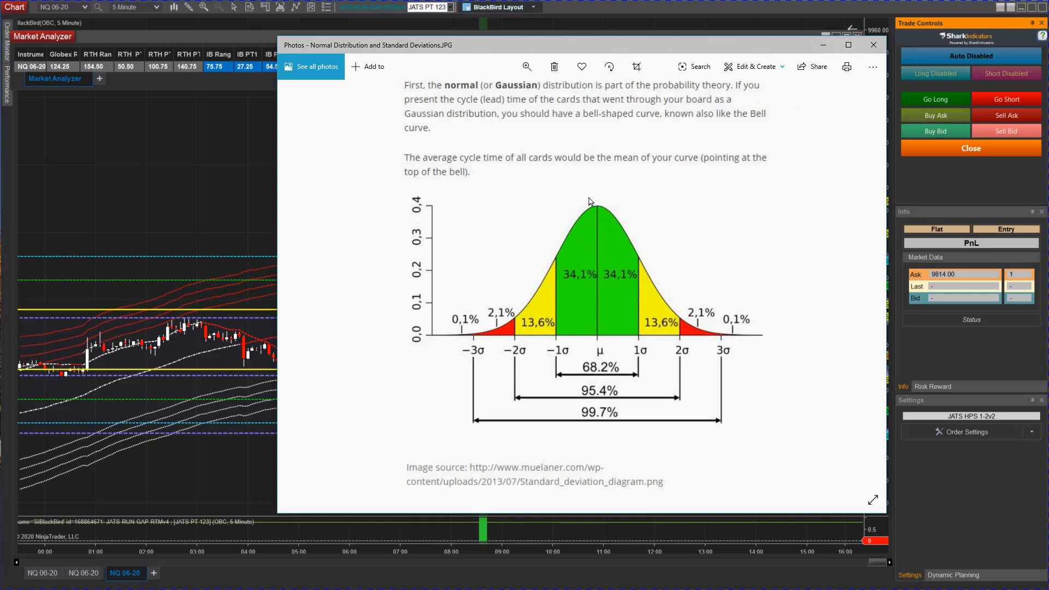
mouse_move(497, 339)
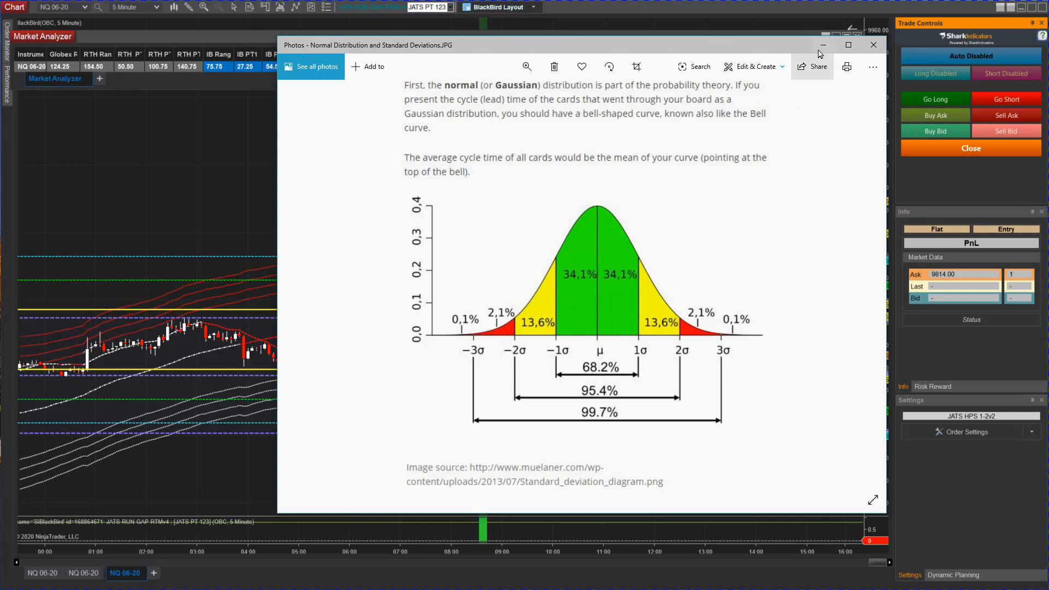
click(873, 45)
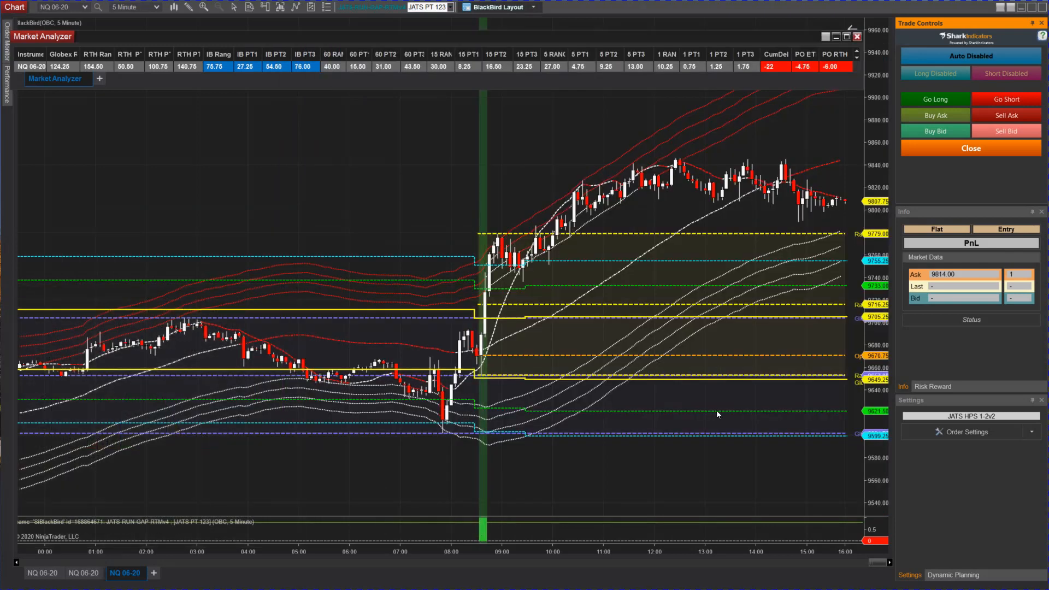
mouse_move(472, 274)
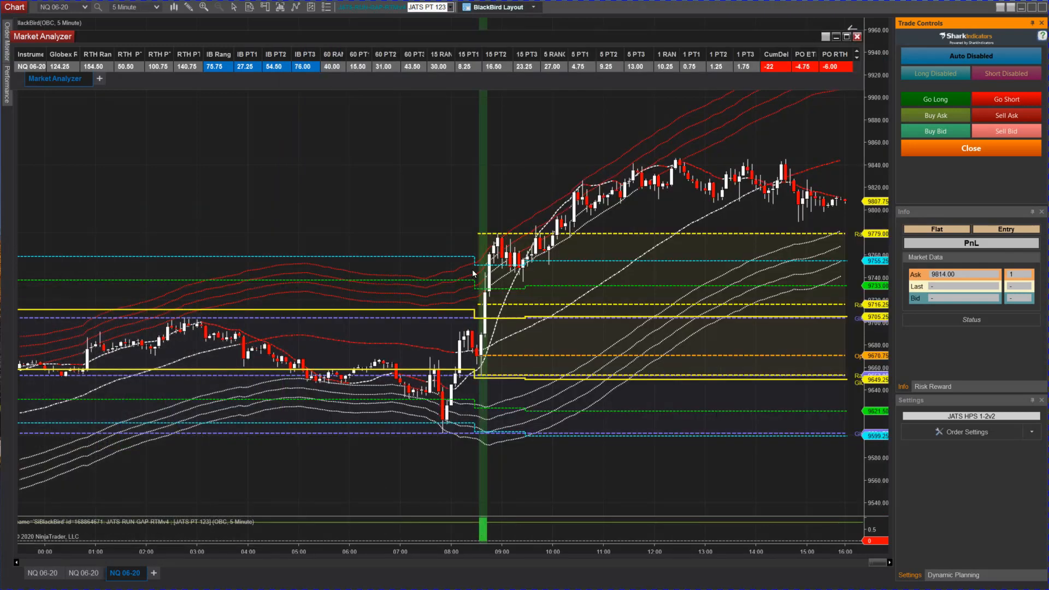
mouse_move(505, 418)
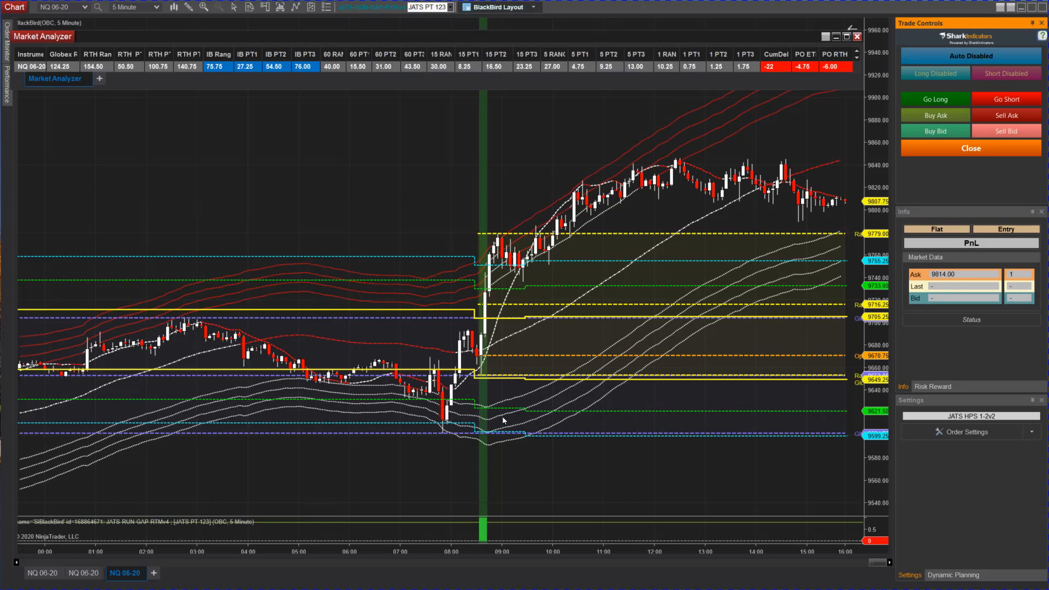
mouse_move(485, 462)
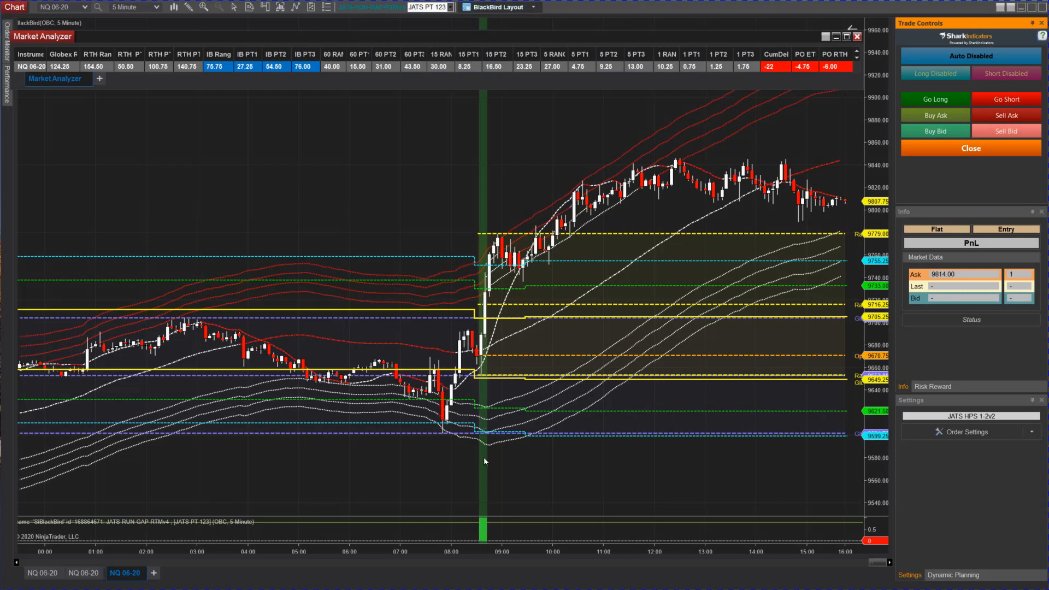
mouse_move(486, 376)
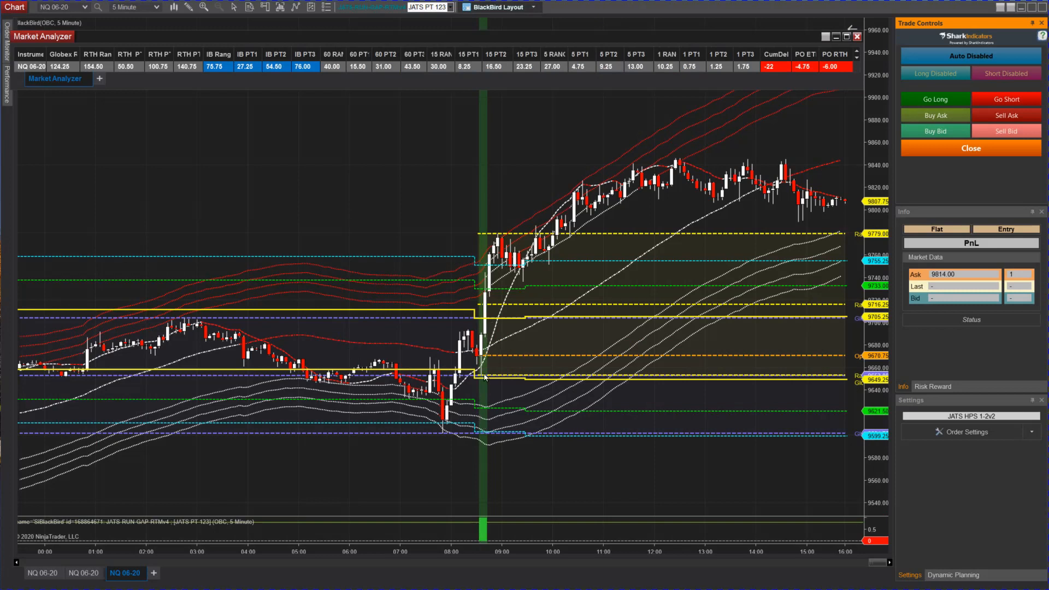
mouse_move(497, 289)
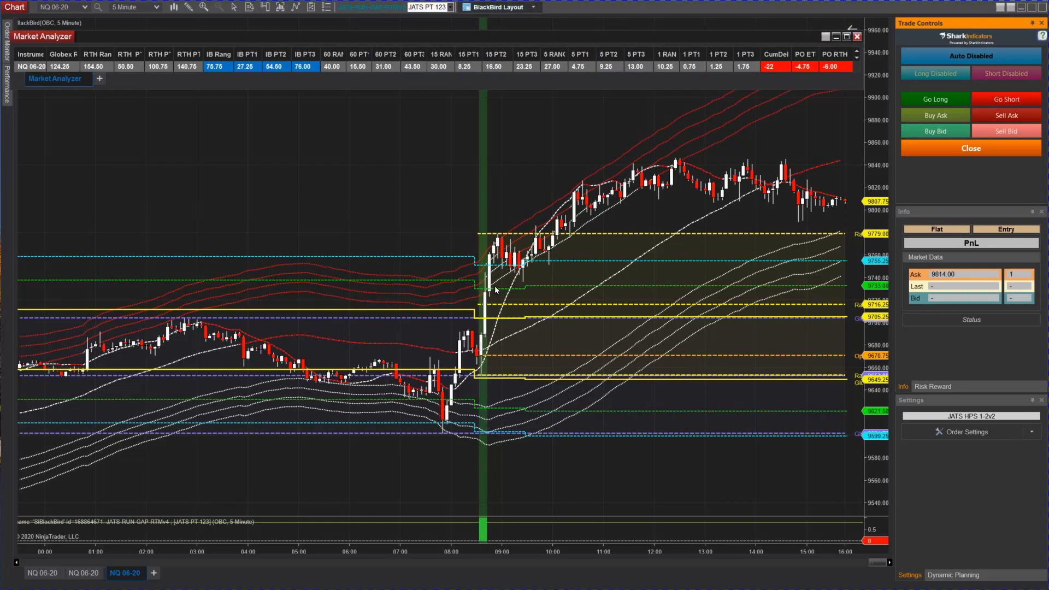
mouse_move(479, 326)
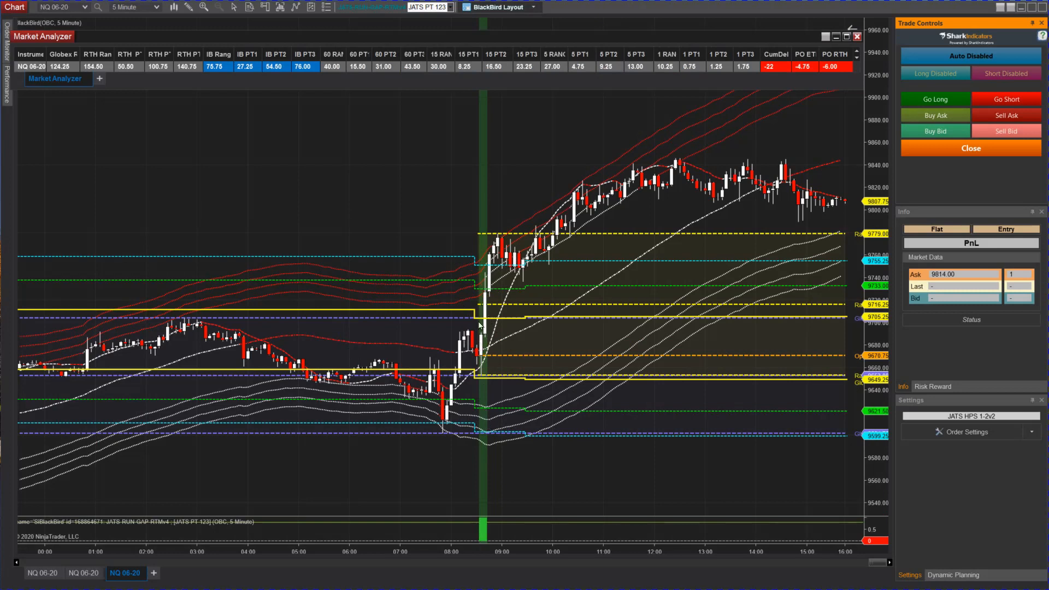
mouse_move(483, 329)
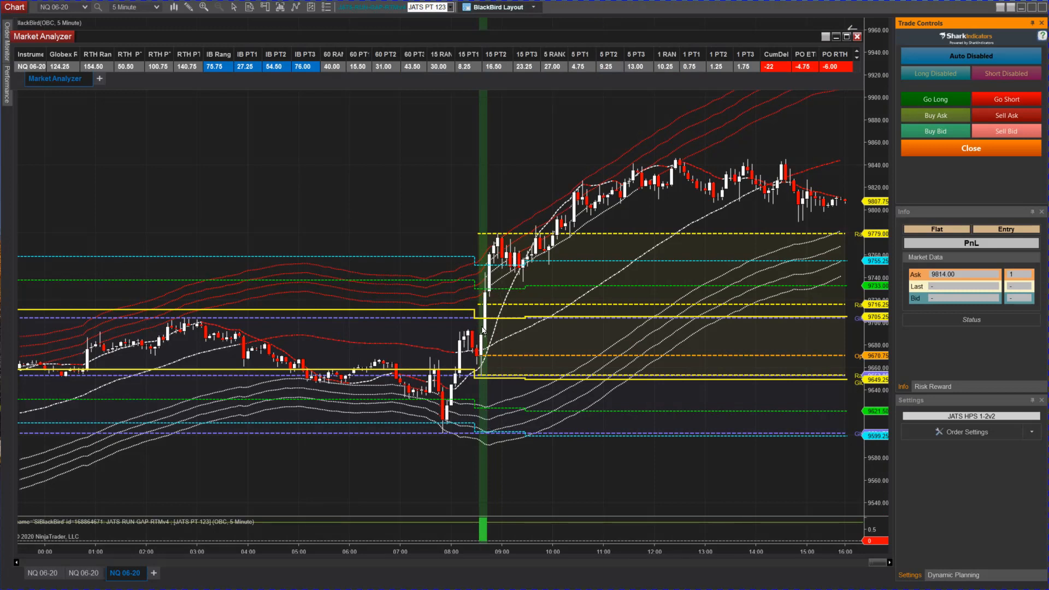
mouse_move(480, 348)
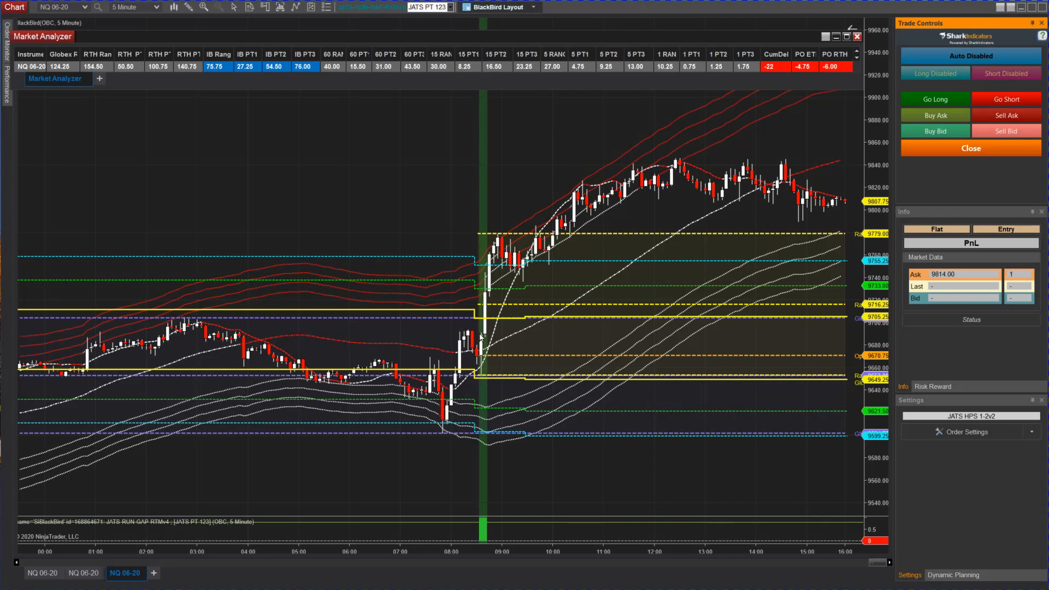
mouse_move(481, 290)
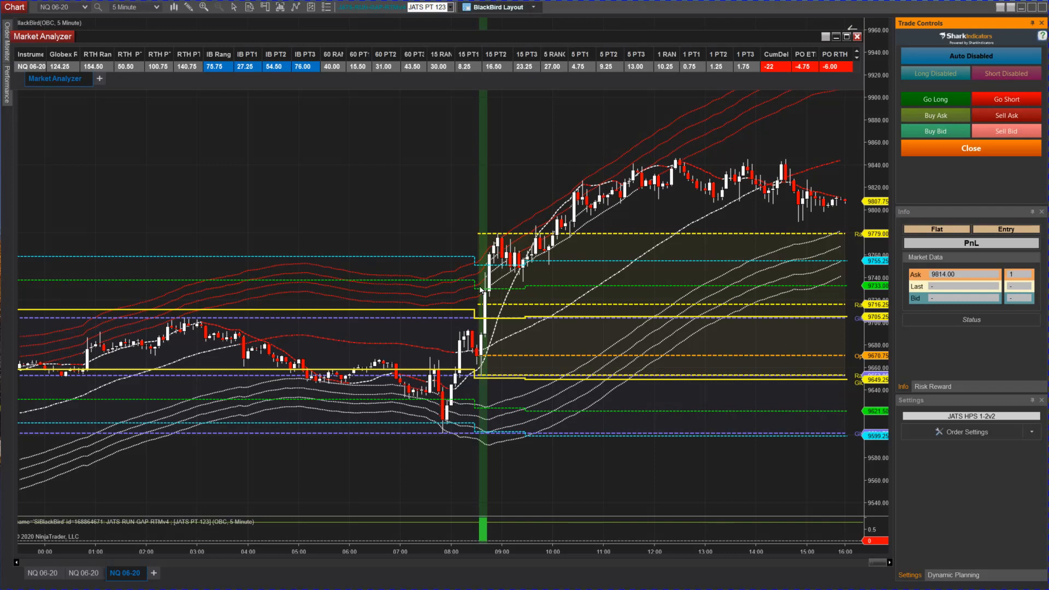
mouse_move(488, 311)
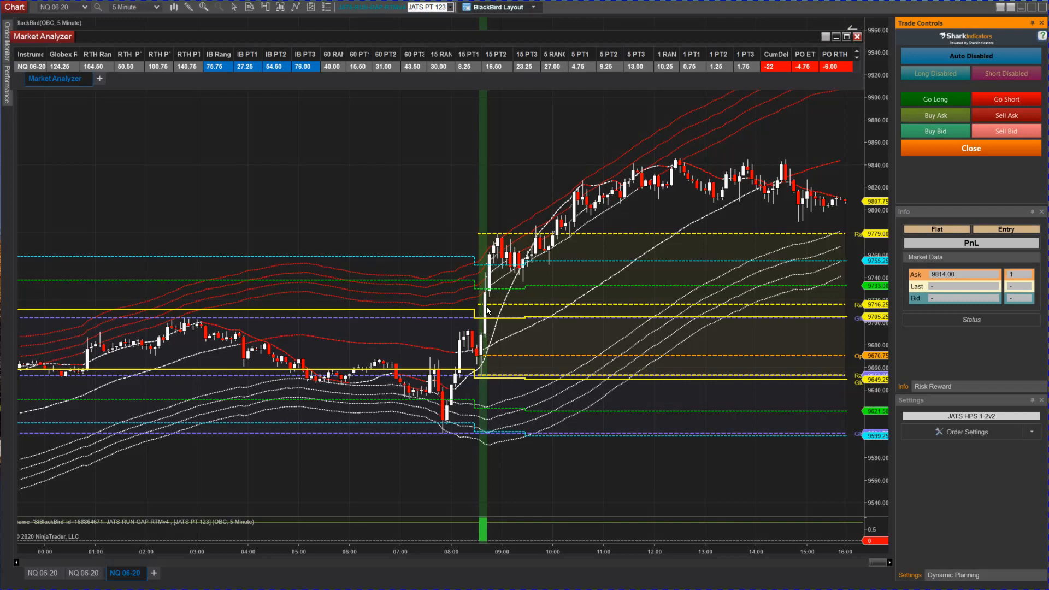
mouse_move(493, 286)
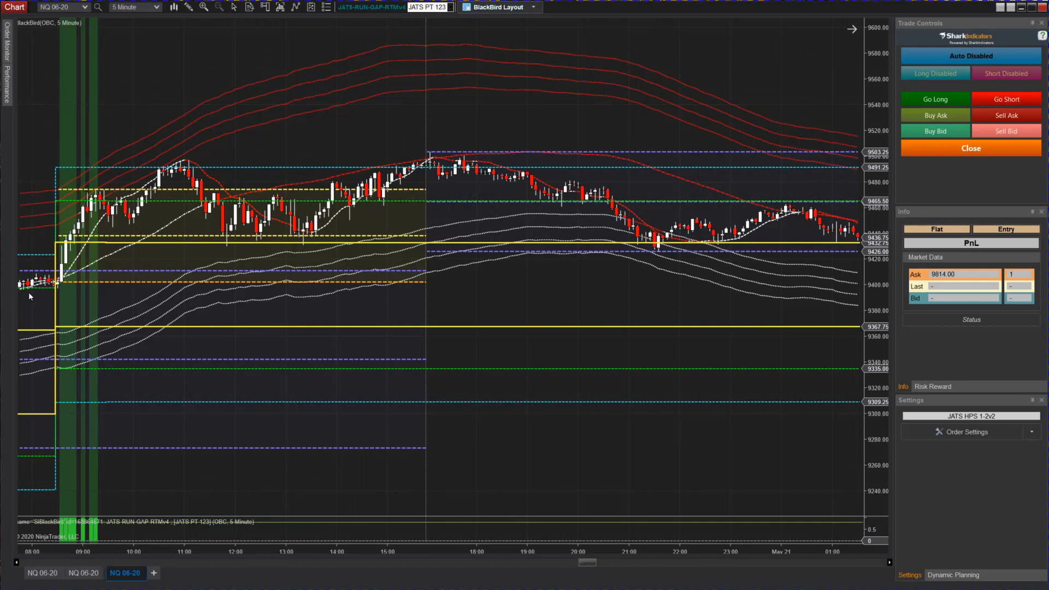
mouse_move(63, 333)
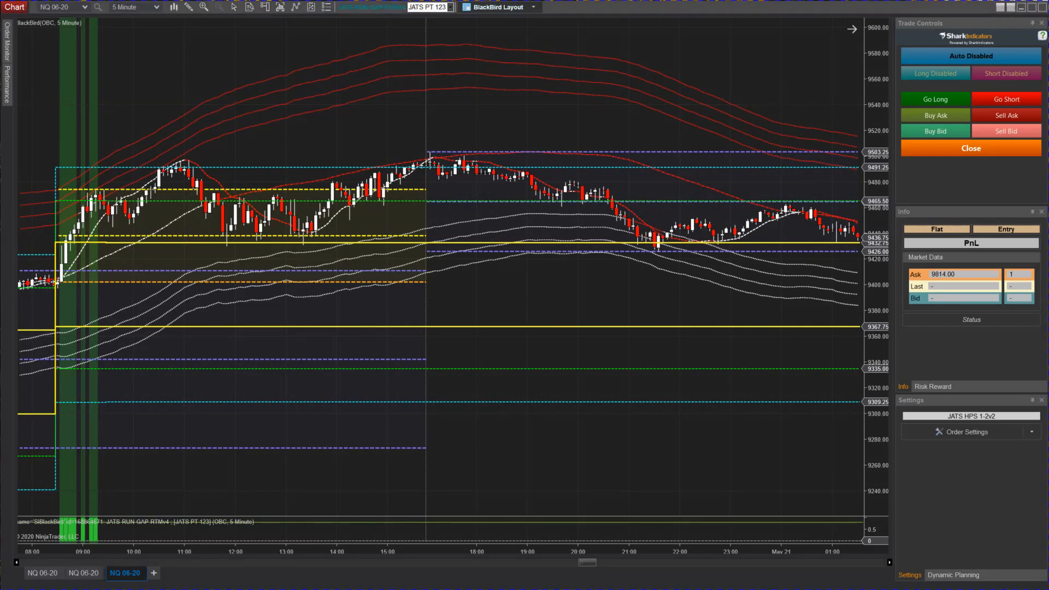
mouse_move(386, 26)
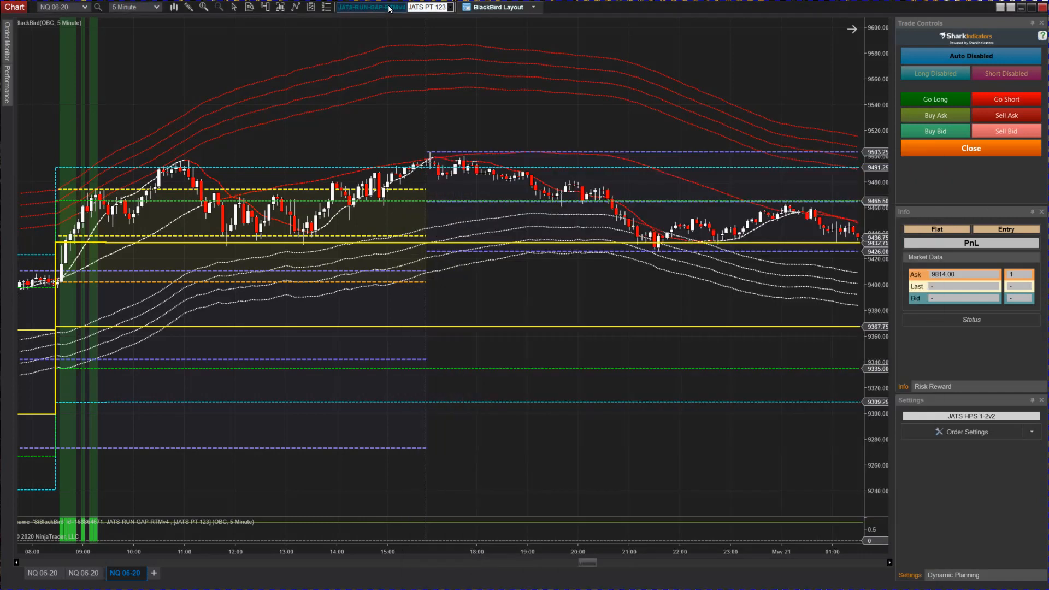
Open the JATS-RUN-GAP-RTMv4 logic graph and inspect the OUTSIDE IB PT3 and Toggle nodes.
click(369, 8)
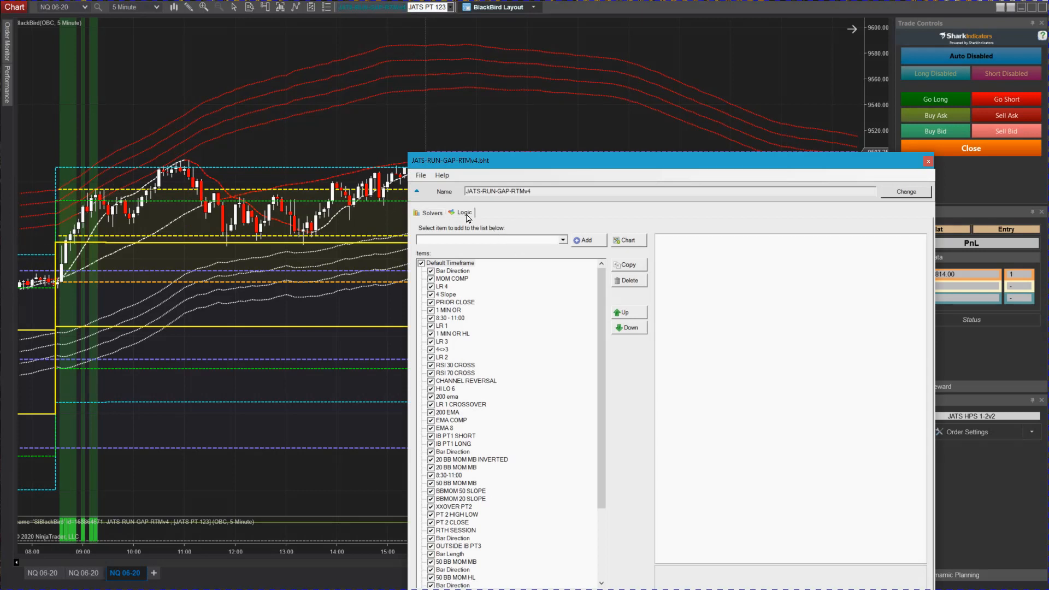
click(465, 212)
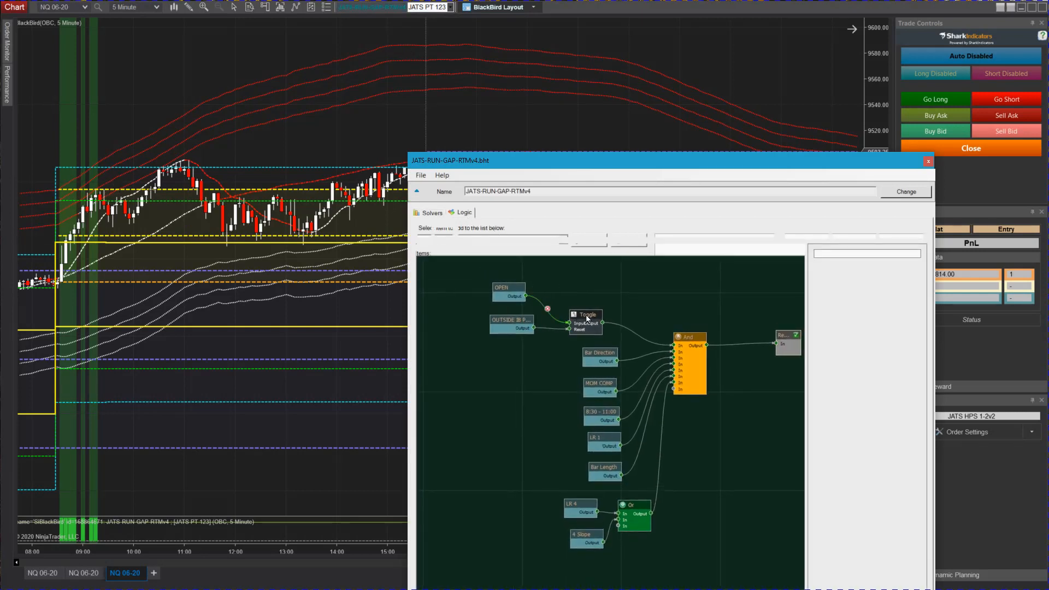
click(464, 212)
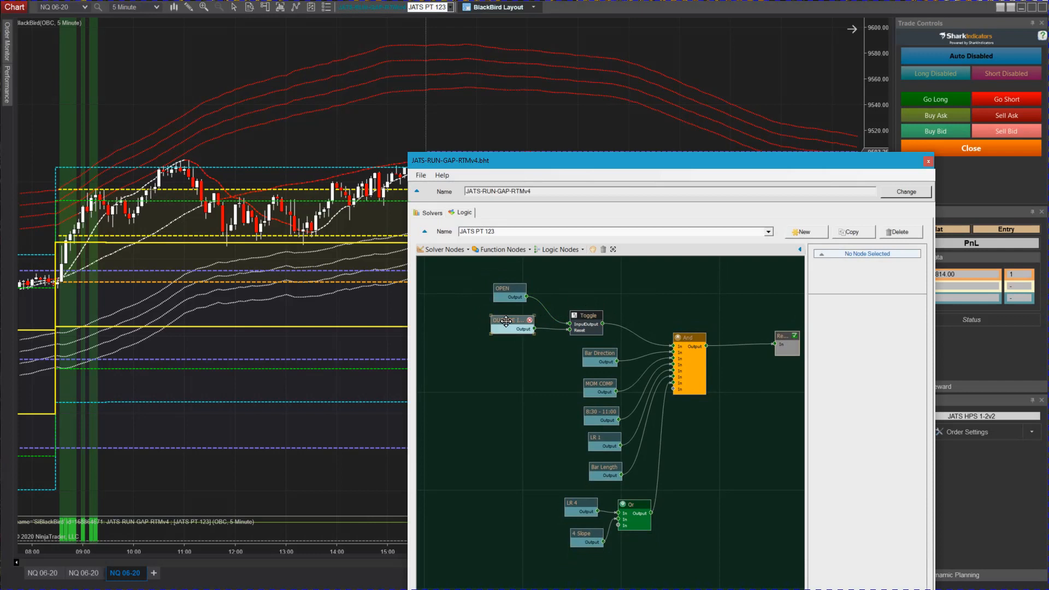
click(510, 320)
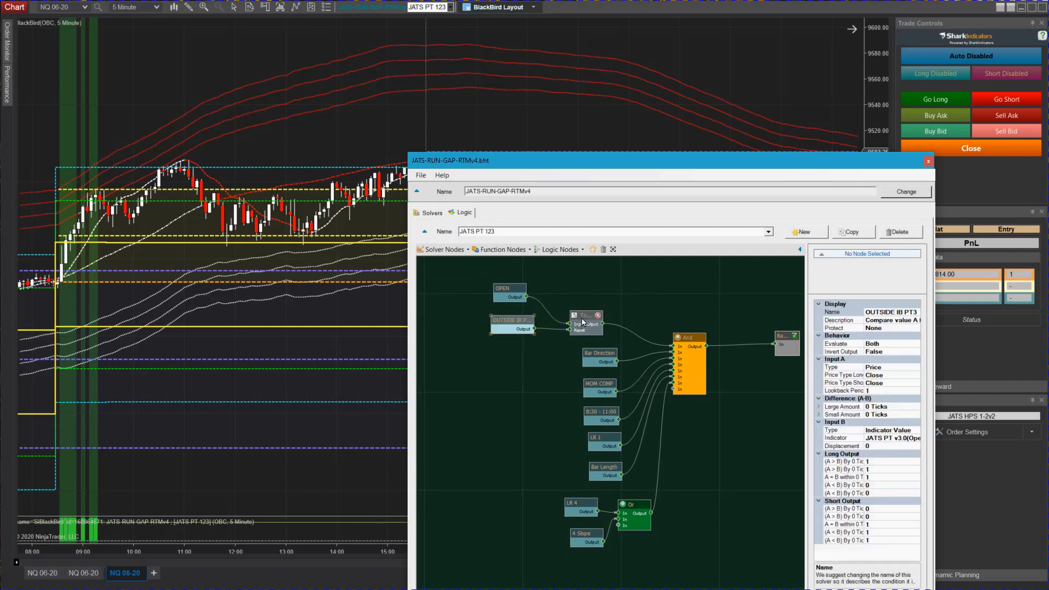
click(586, 315)
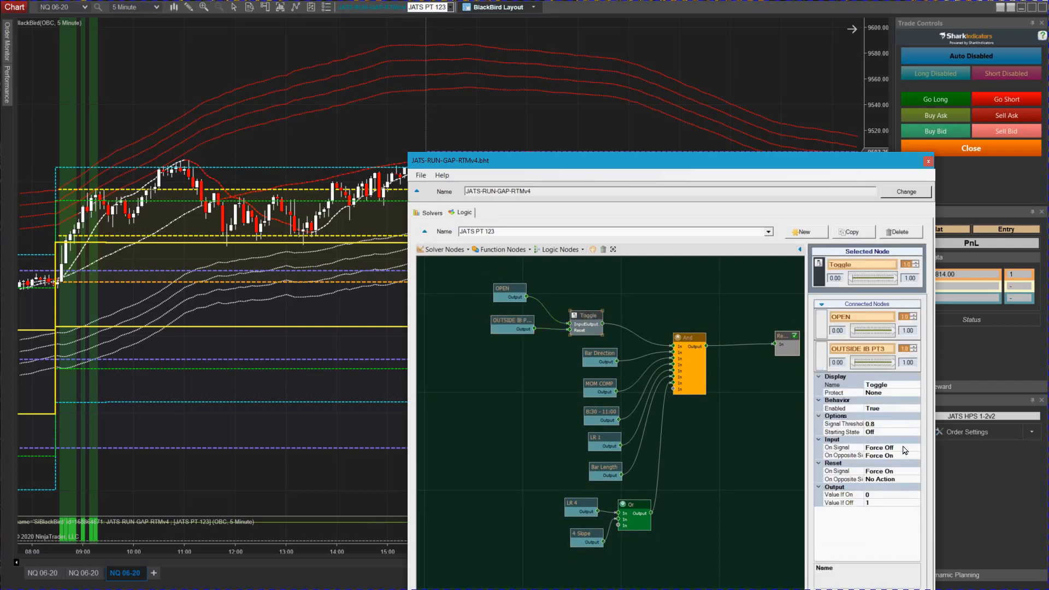
mouse_move(901, 523)
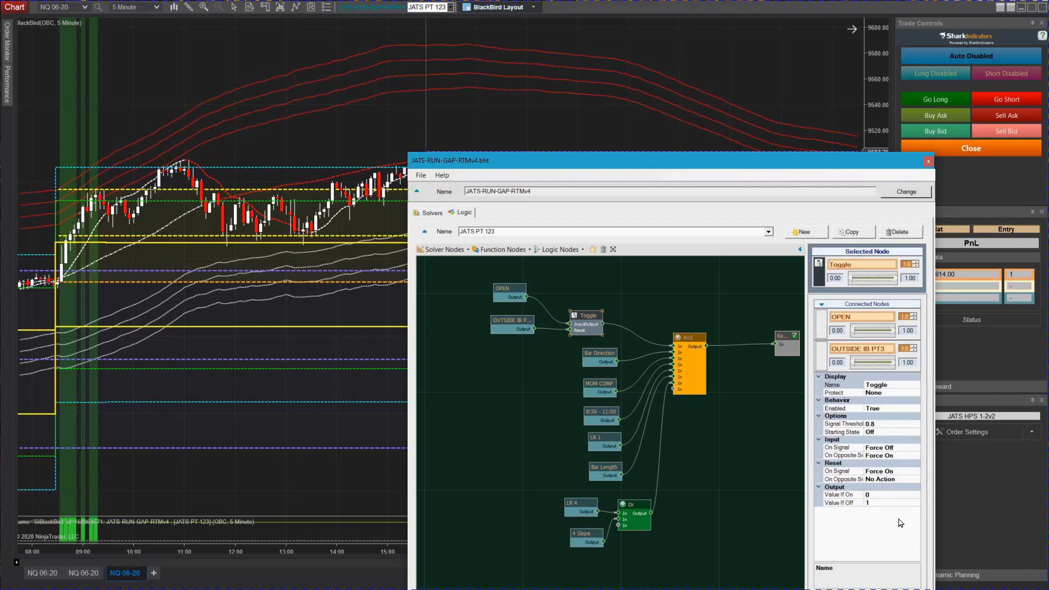
mouse_move(405, 326)
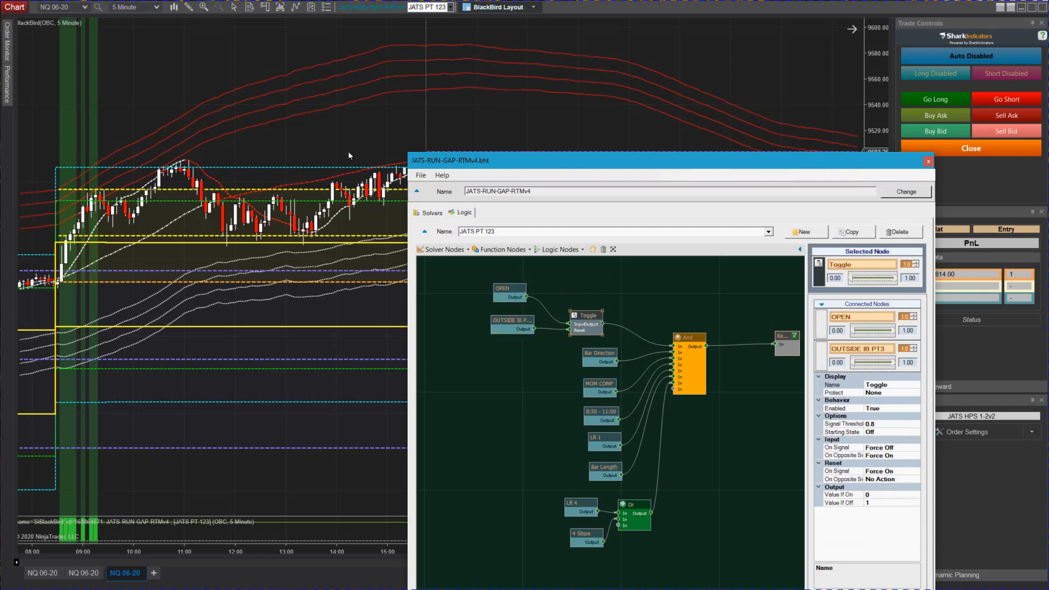
mouse_move(272, 151)
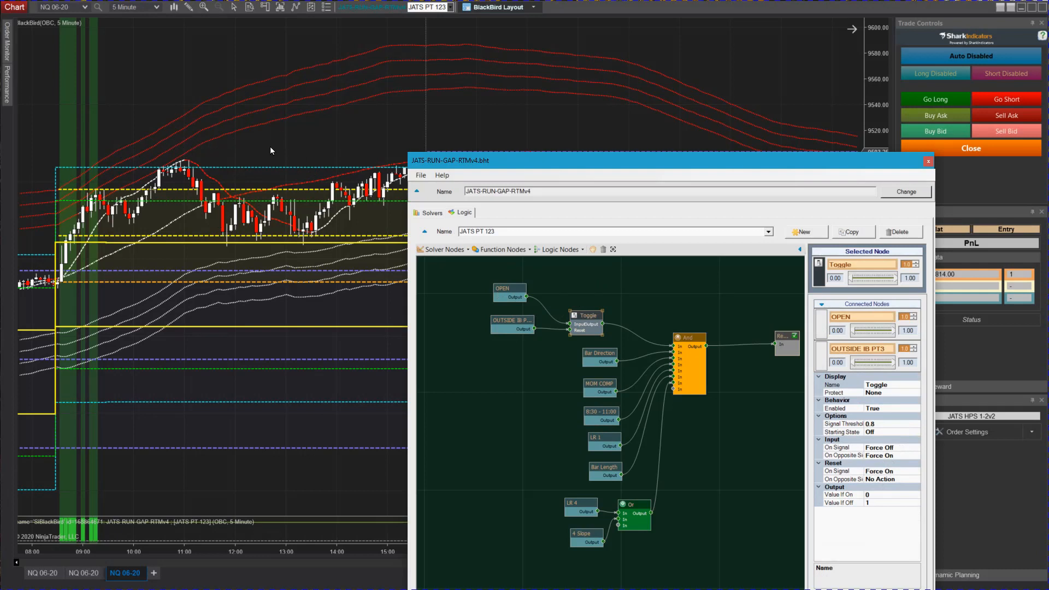
mouse_move(703, 173)
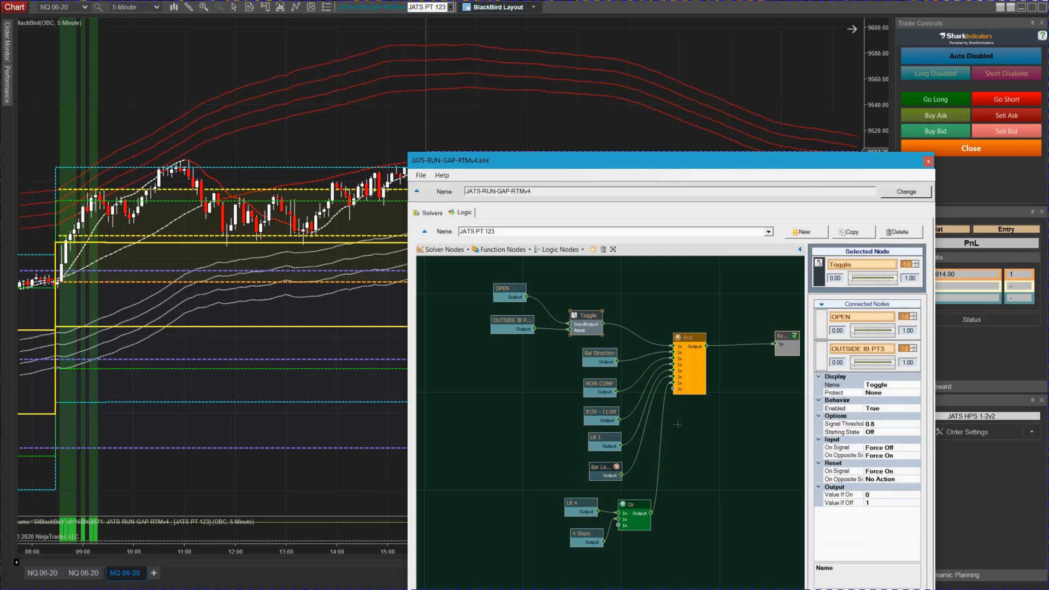
Inspect the Bar Length node's 1.5 ATR Max range, then close the strategy editor.
click(601, 469)
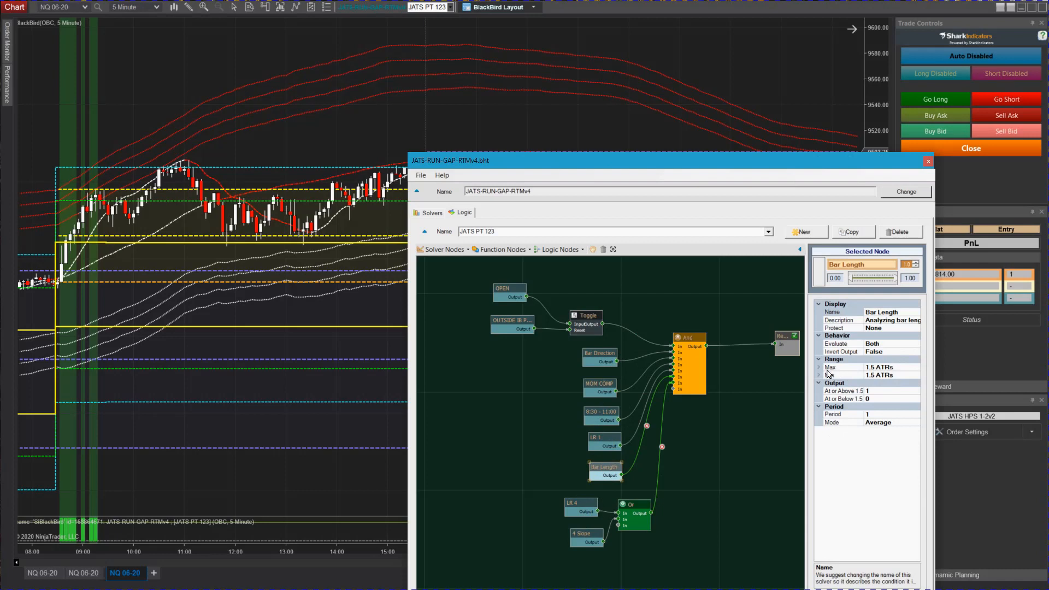
click(818, 367)
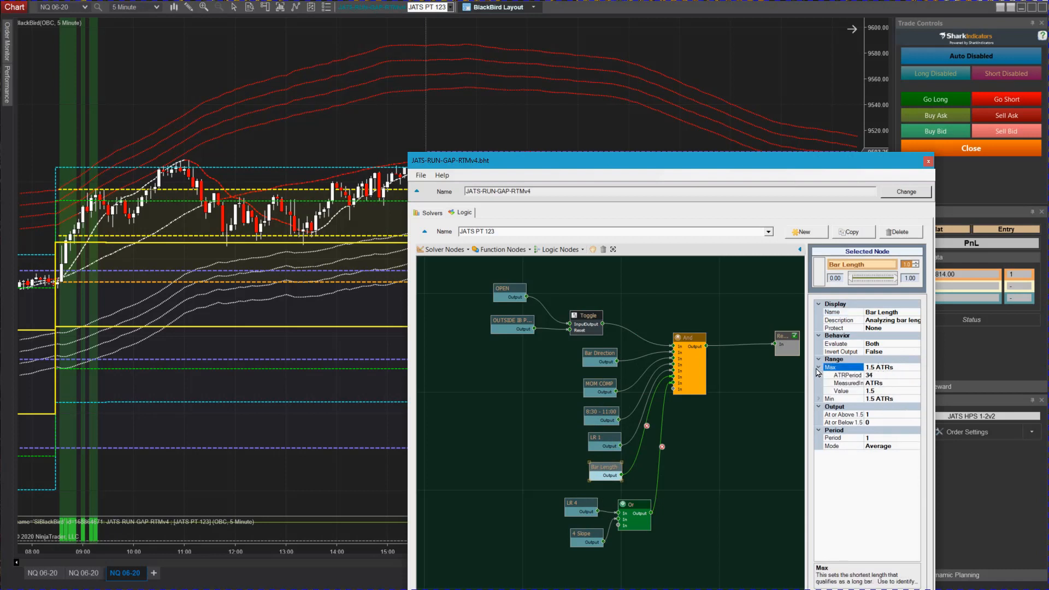
click(819, 367)
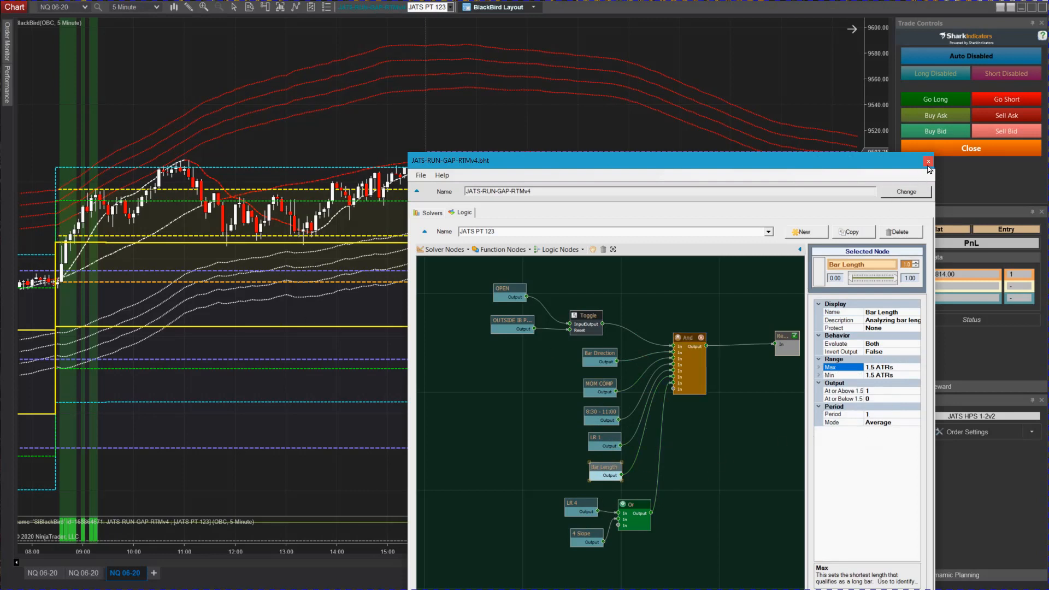
click(928, 161)
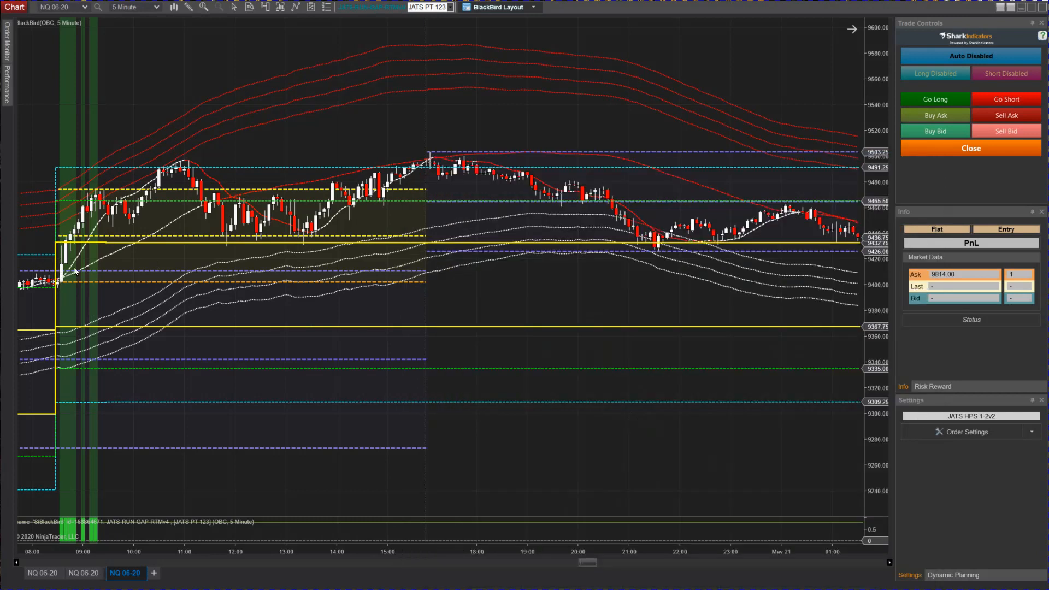
mouse_move(500, 476)
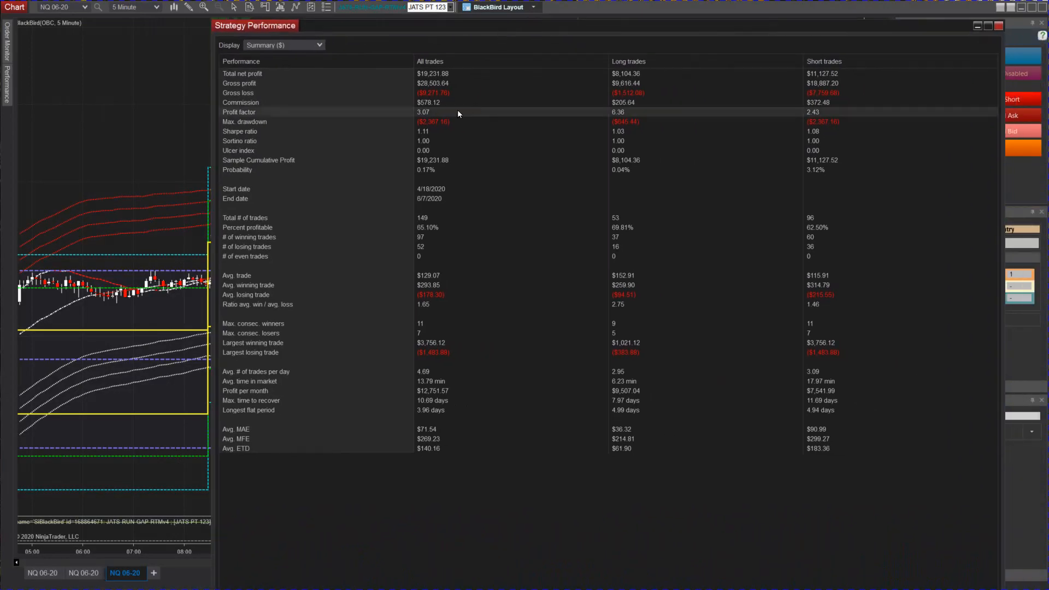
mouse_move(450, 230)
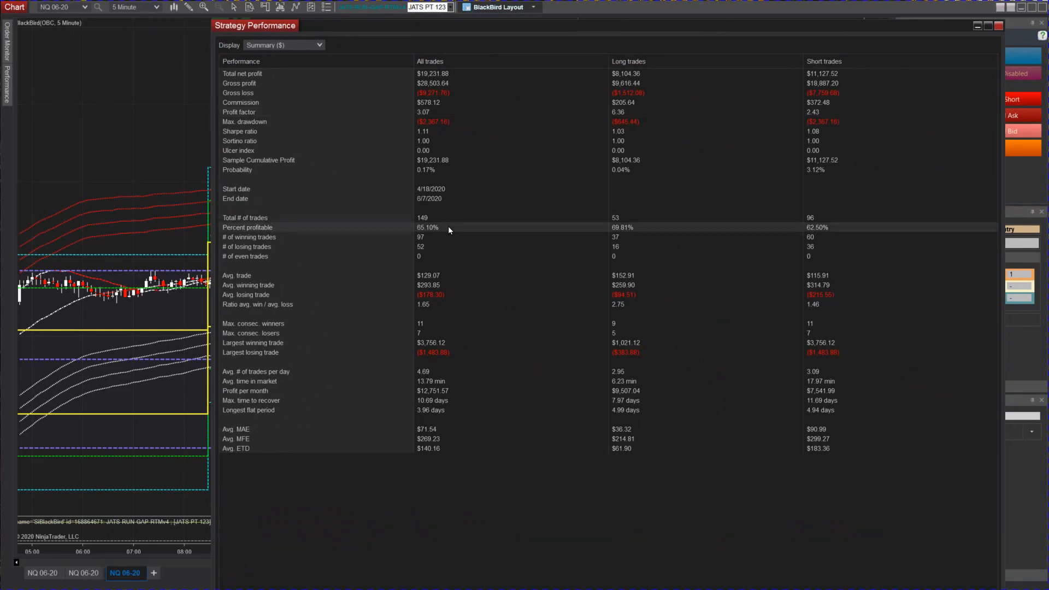
mouse_move(468, 343)
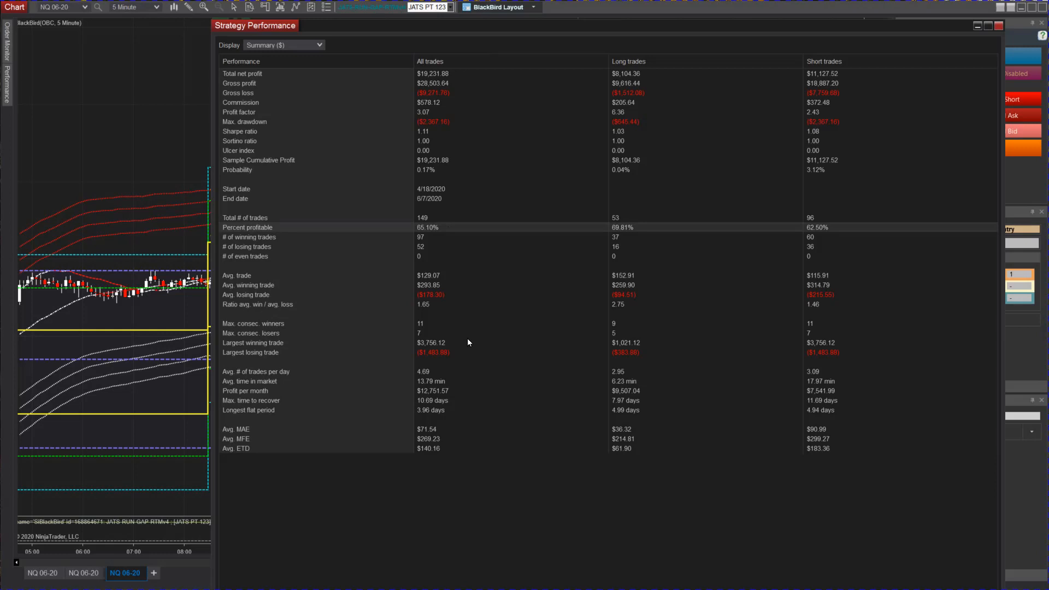
mouse_move(486, 331)
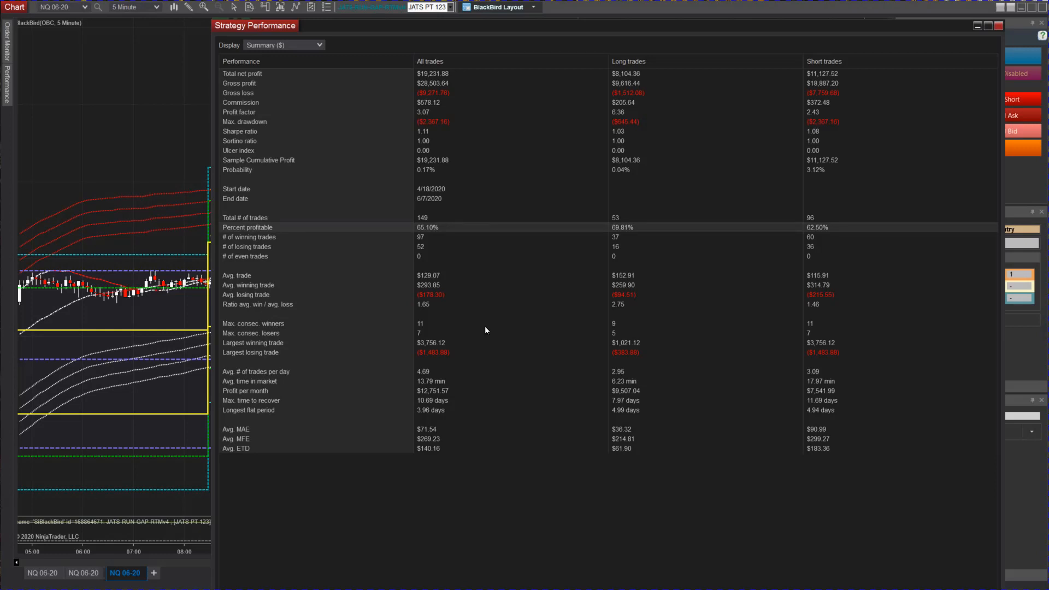
mouse_move(491, 350)
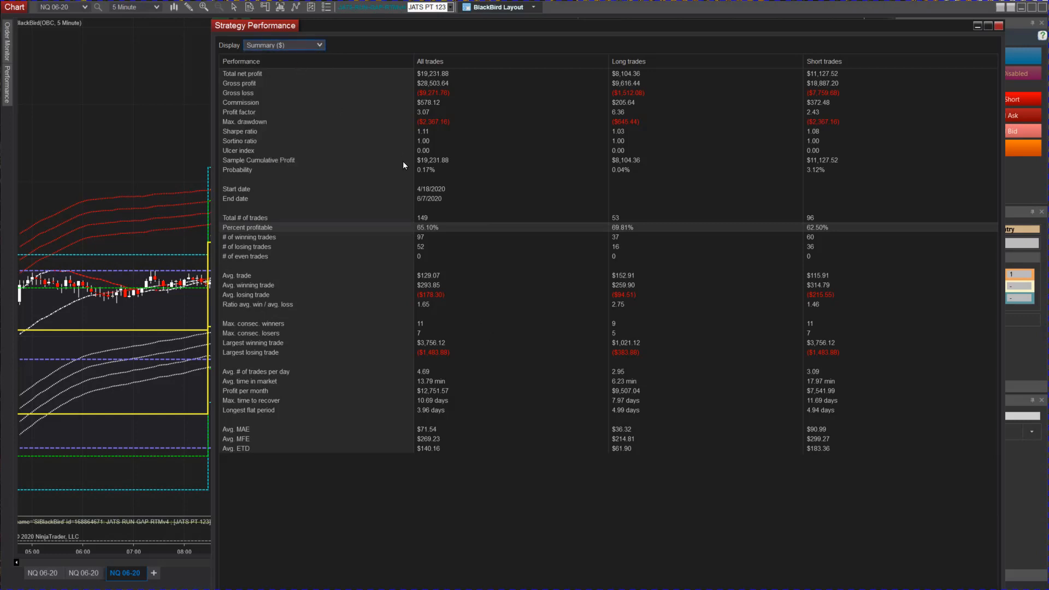
Switch the Strategy Performance report to the daily Analysis view.
click(284, 45)
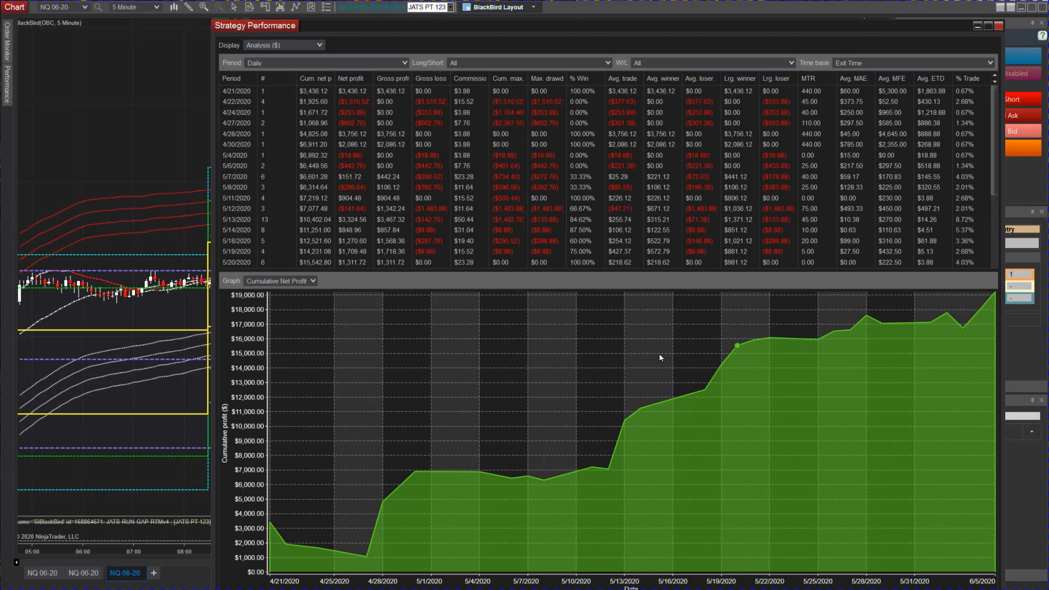
mouse_move(778, 324)
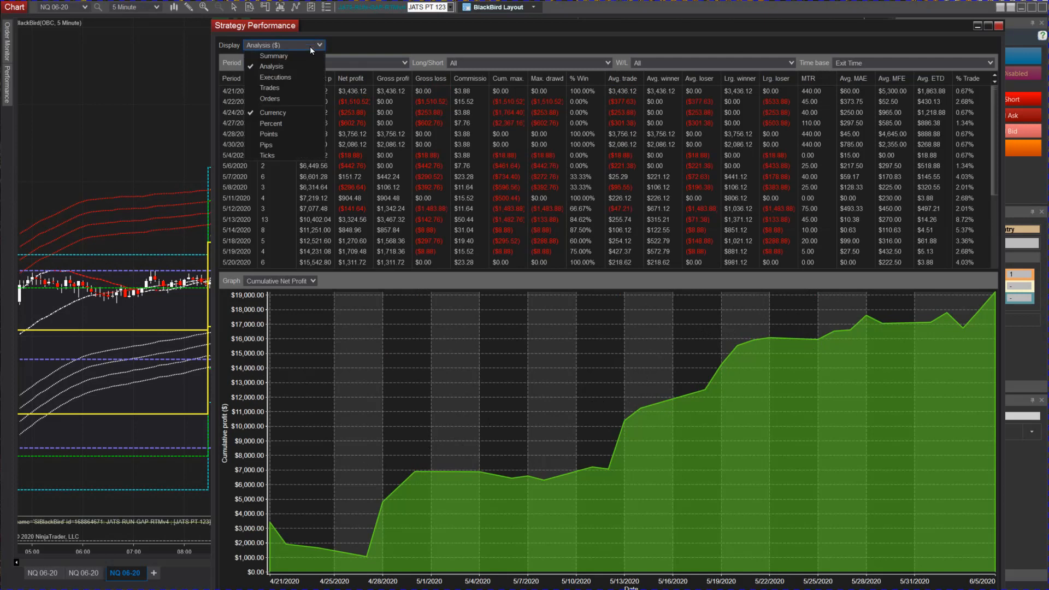
click(274, 55)
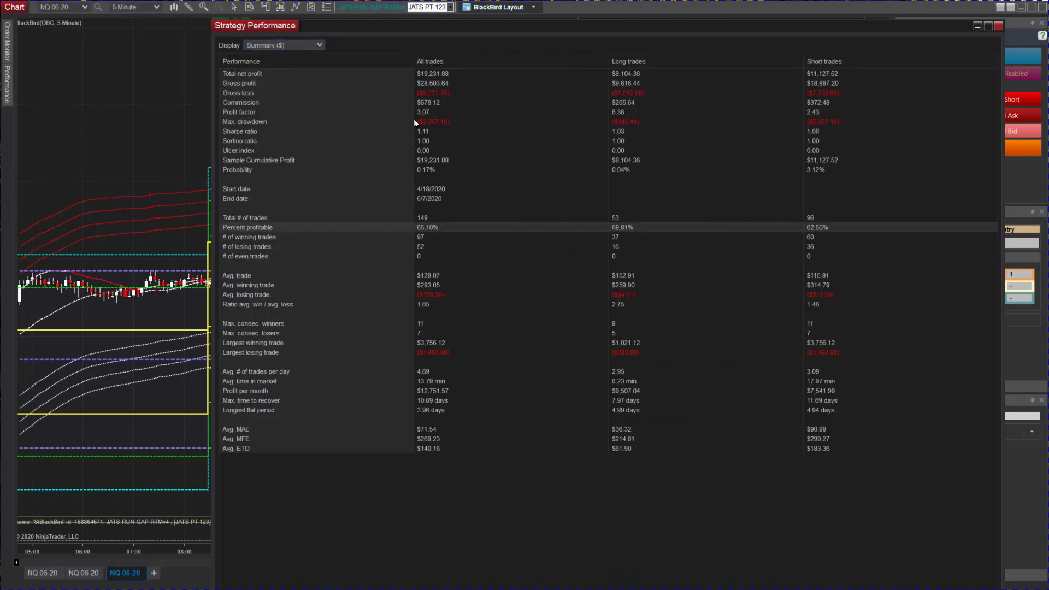
mouse_move(434, 150)
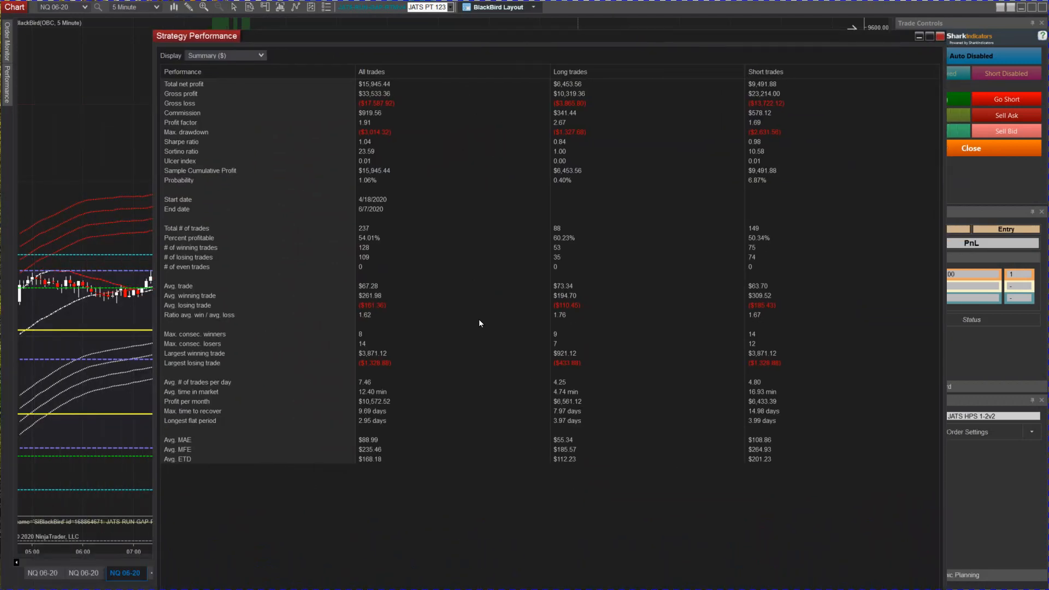
mouse_move(414, 459)
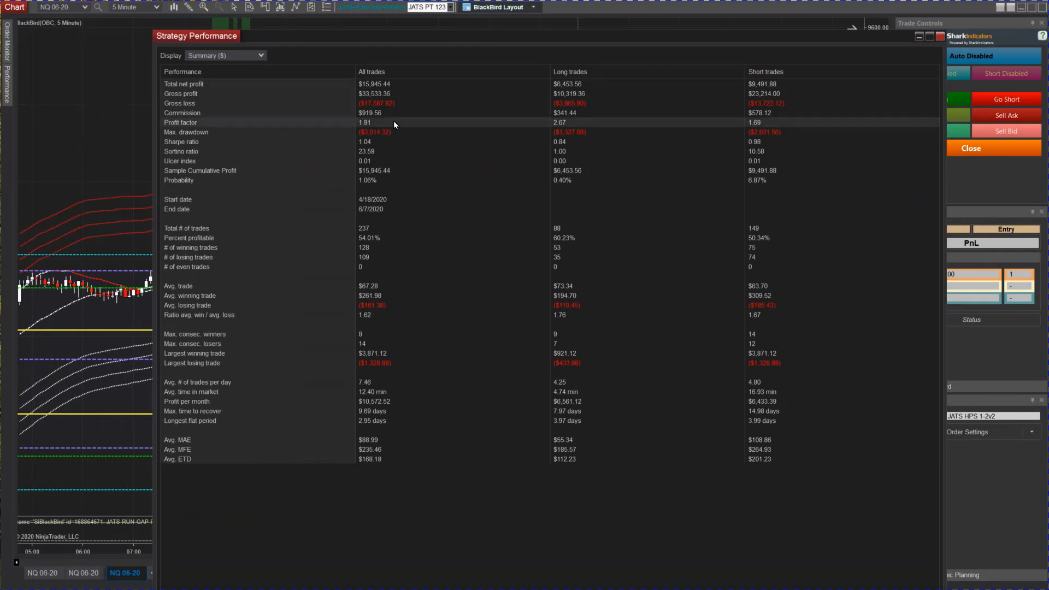
mouse_move(411, 239)
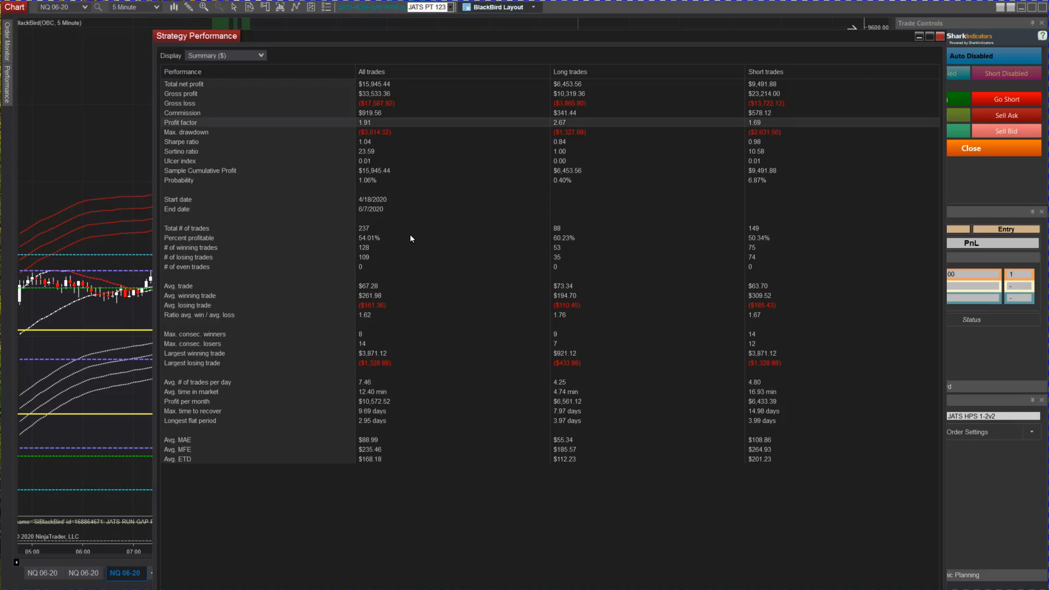
mouse_move(384, 288)
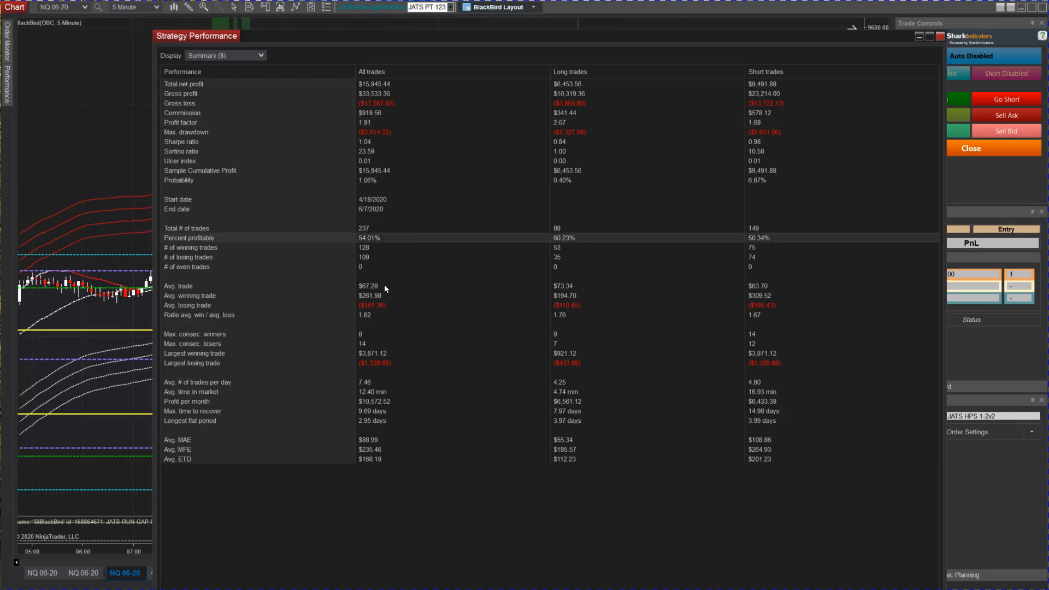
mouse_move(399, 368)
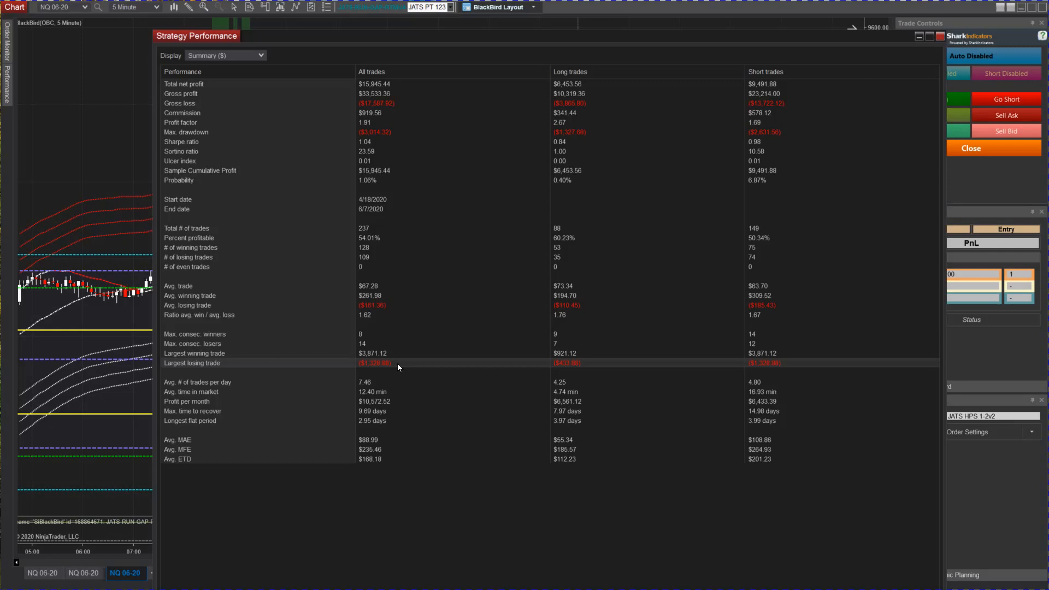
mouse_move(373, 373)
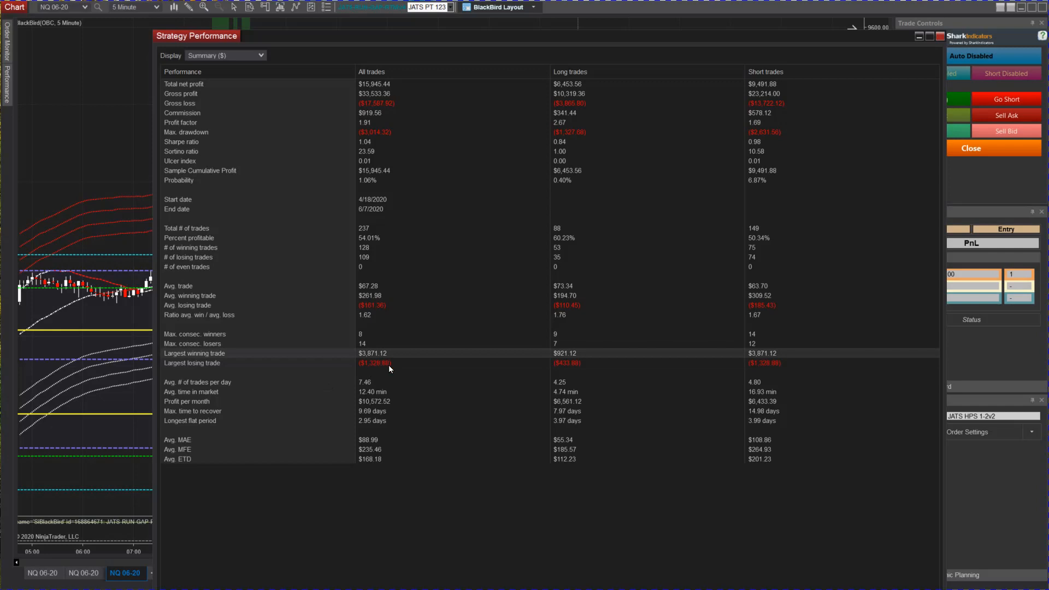
mouse_move(408, 365)
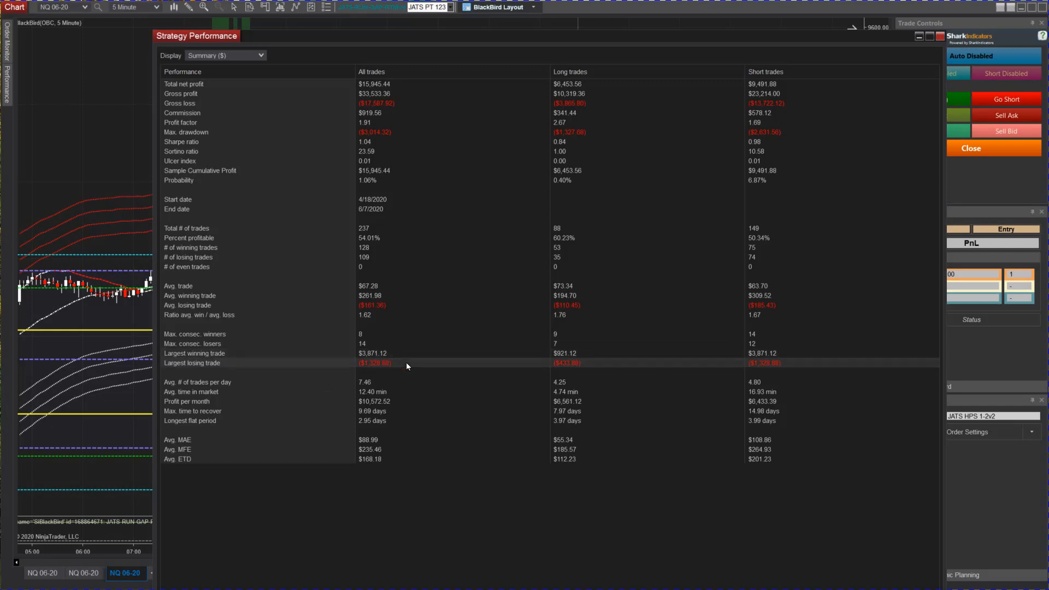
mouse_move(403, 369)
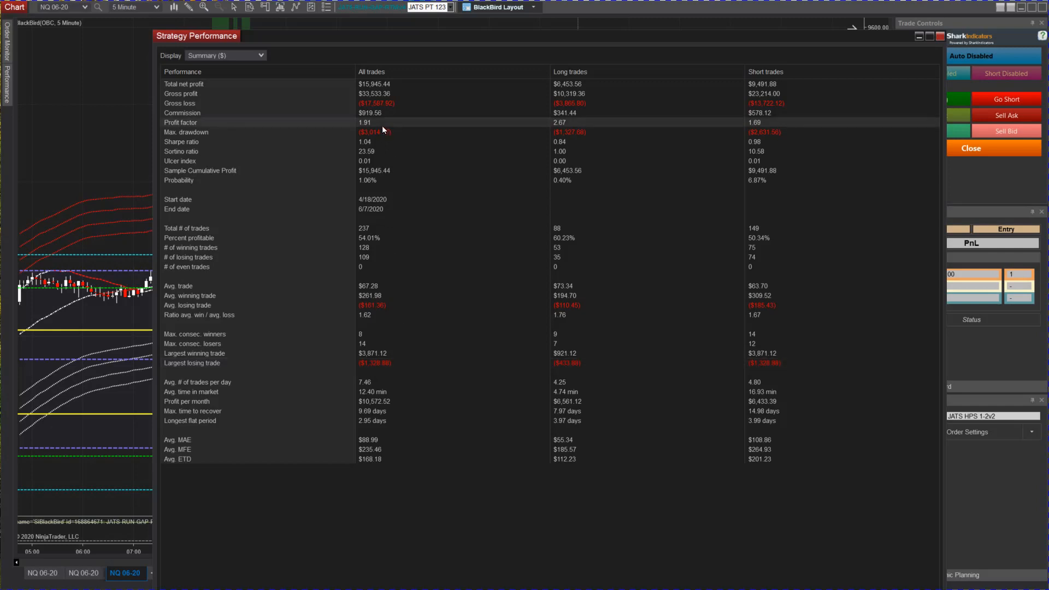
mouse_move(414, 263)
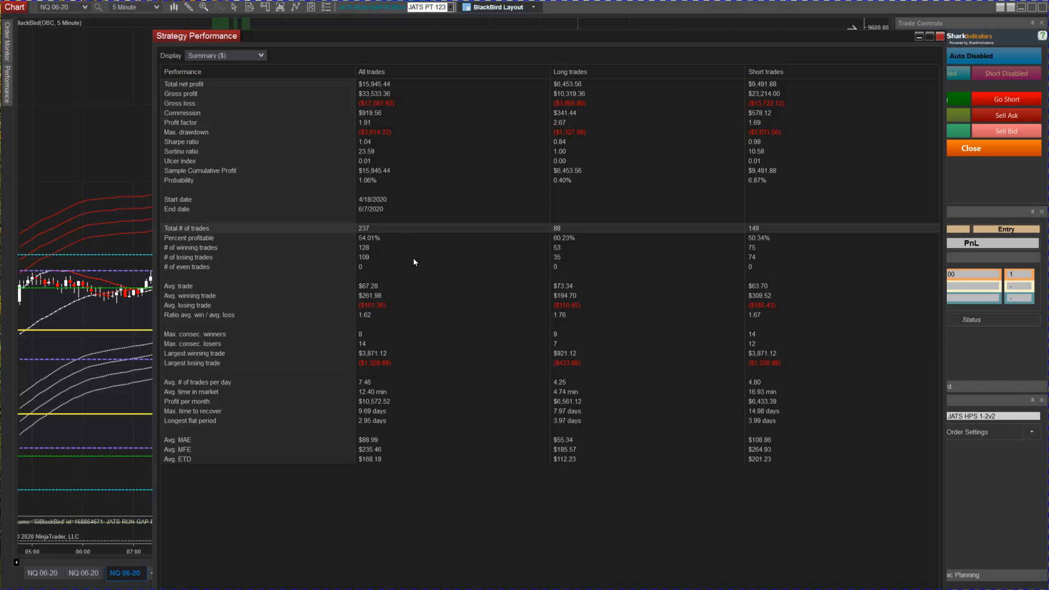
mouse_move(841, 96)
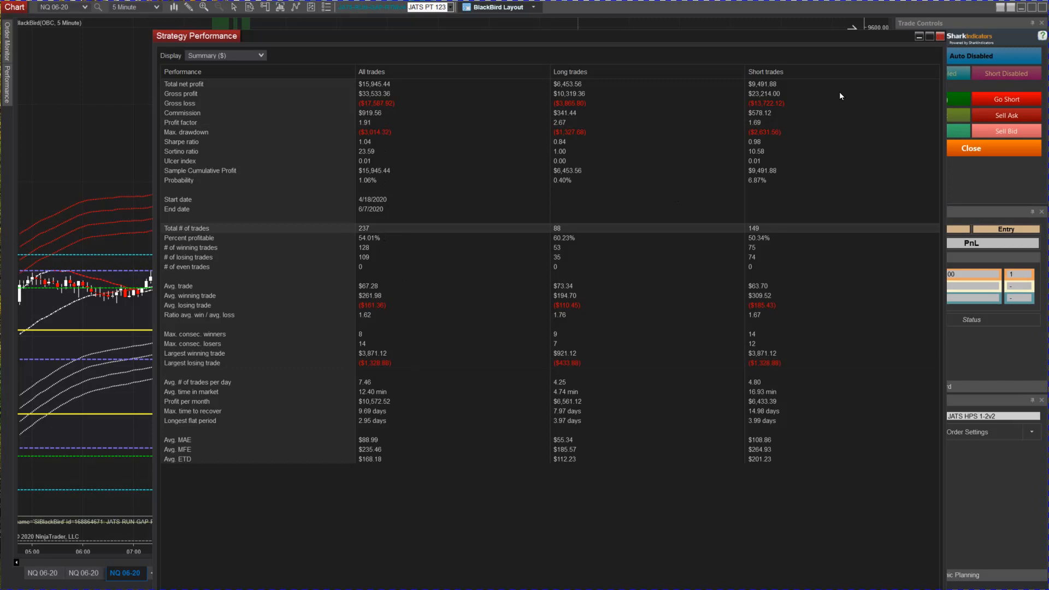
mouse_move(939, 36)
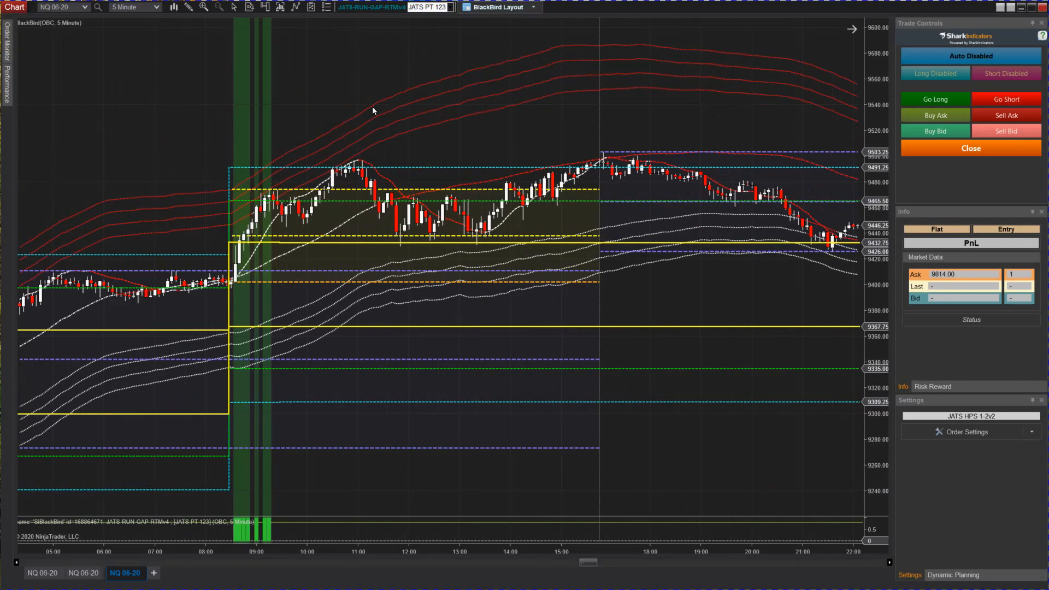
mouse_move(285, 161)
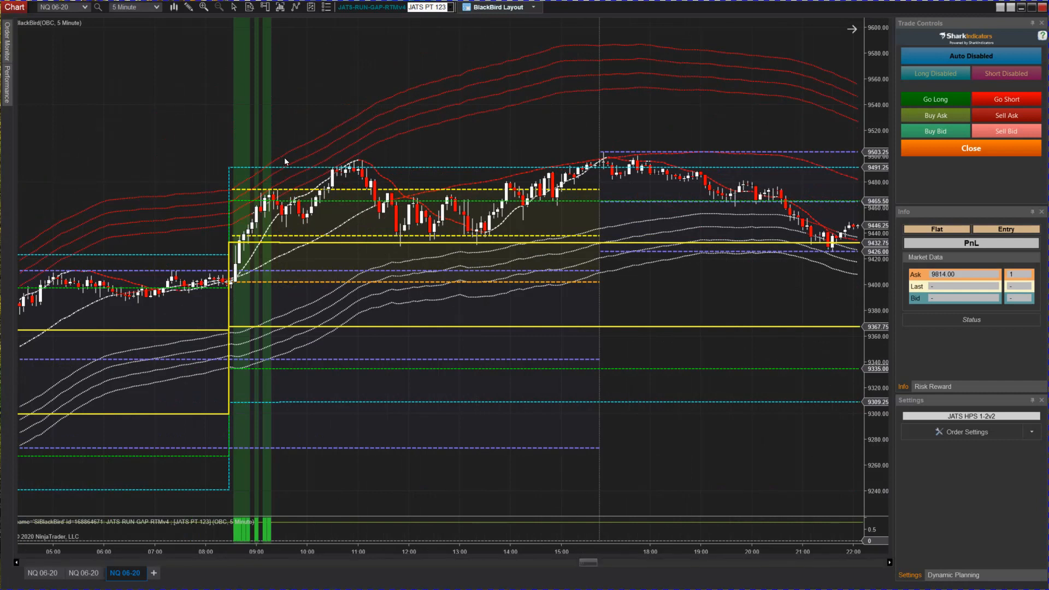
mouse_move(390, 166)
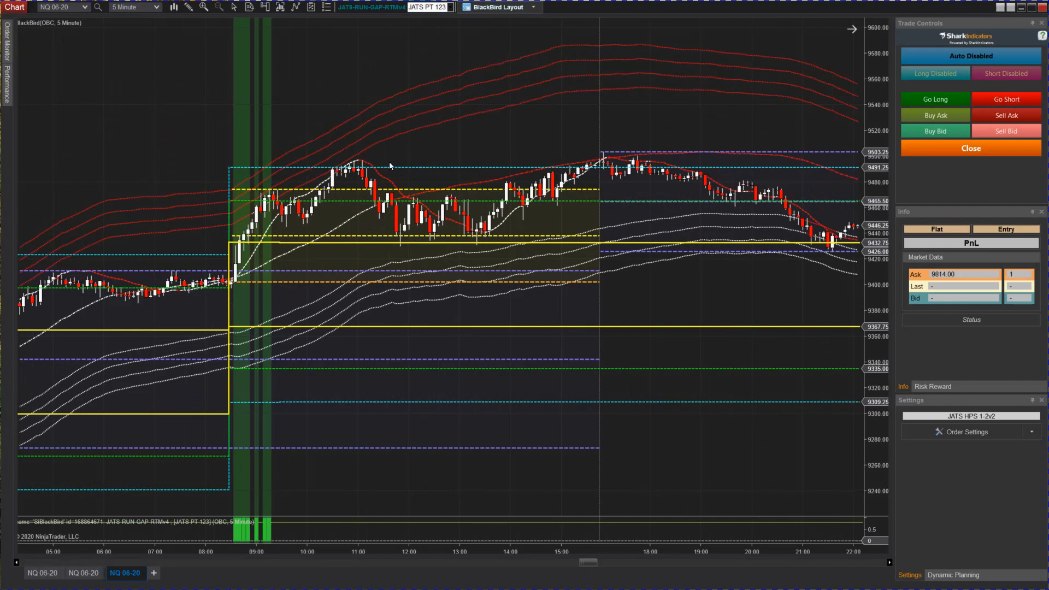
mouse_move(535, 67)
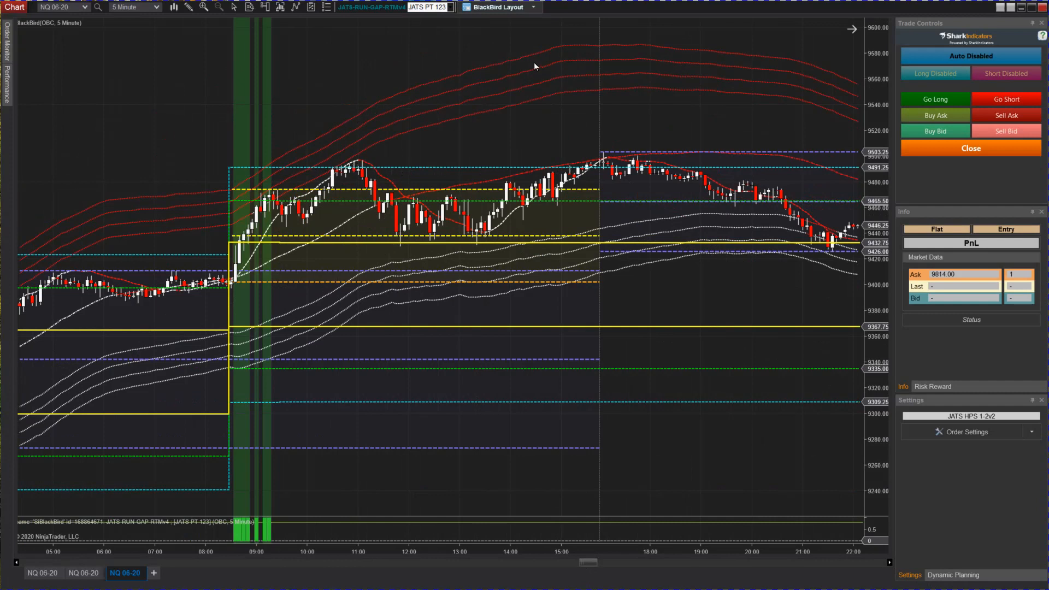
mouse_move(588, 567)
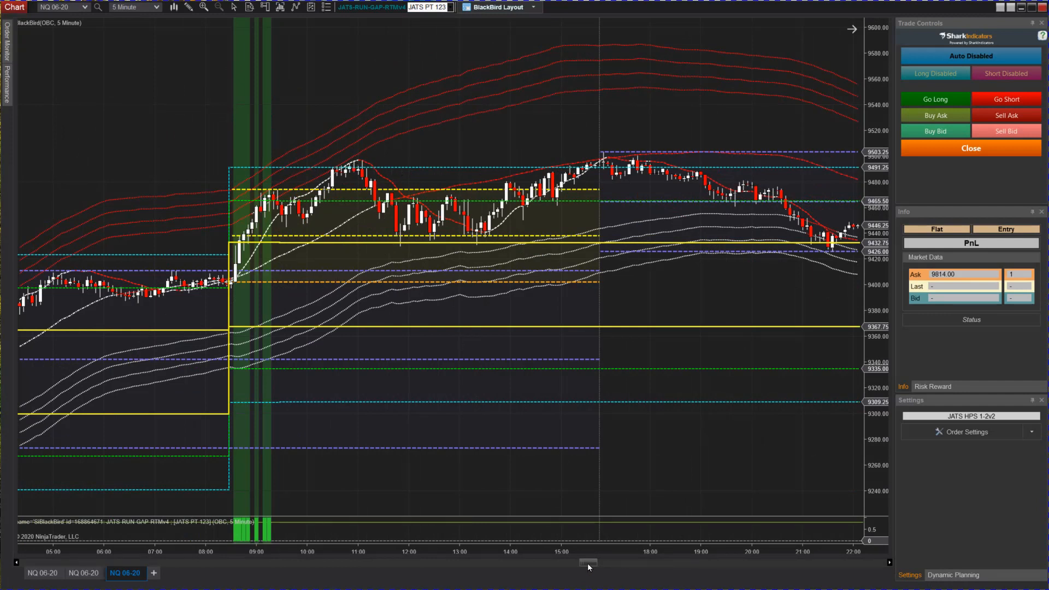
Scroll the chart slightly and select OUTSIDE RALLY from the logic dropdown.
drag(588, 562, 581, 563)
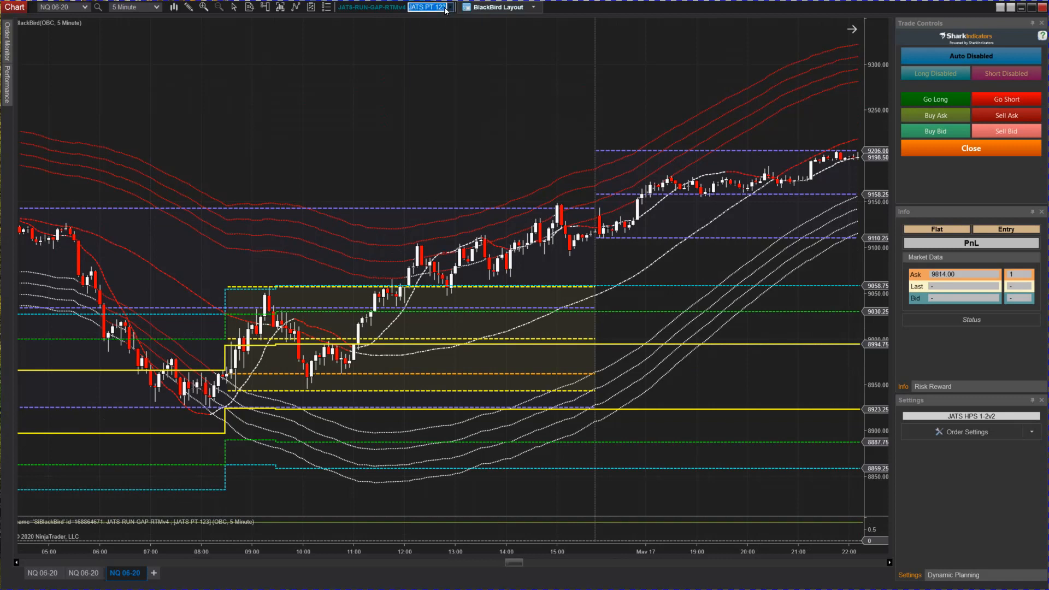
click(428, 7)
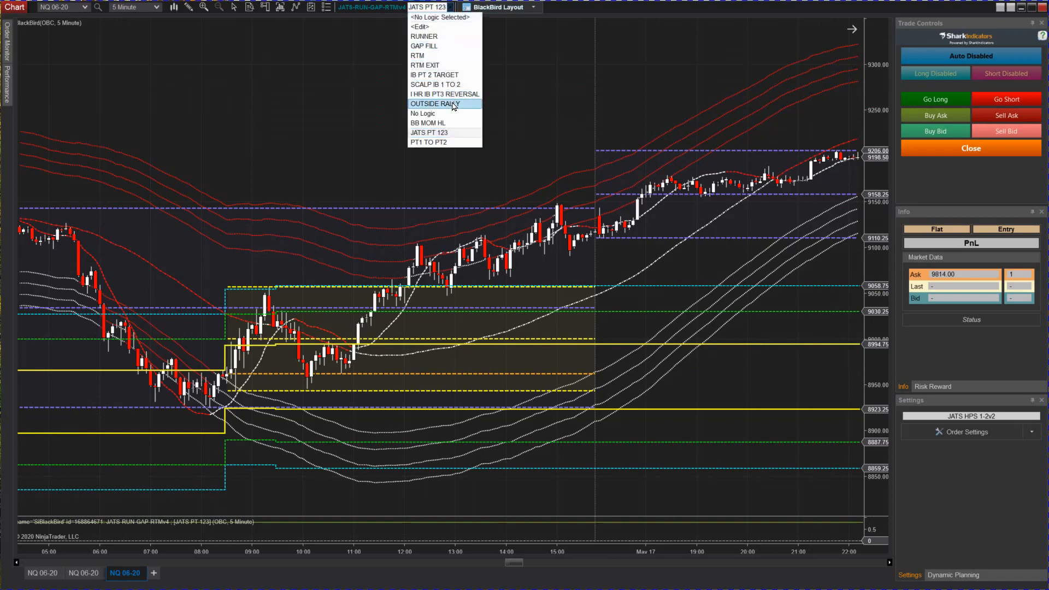
click(436, 104)
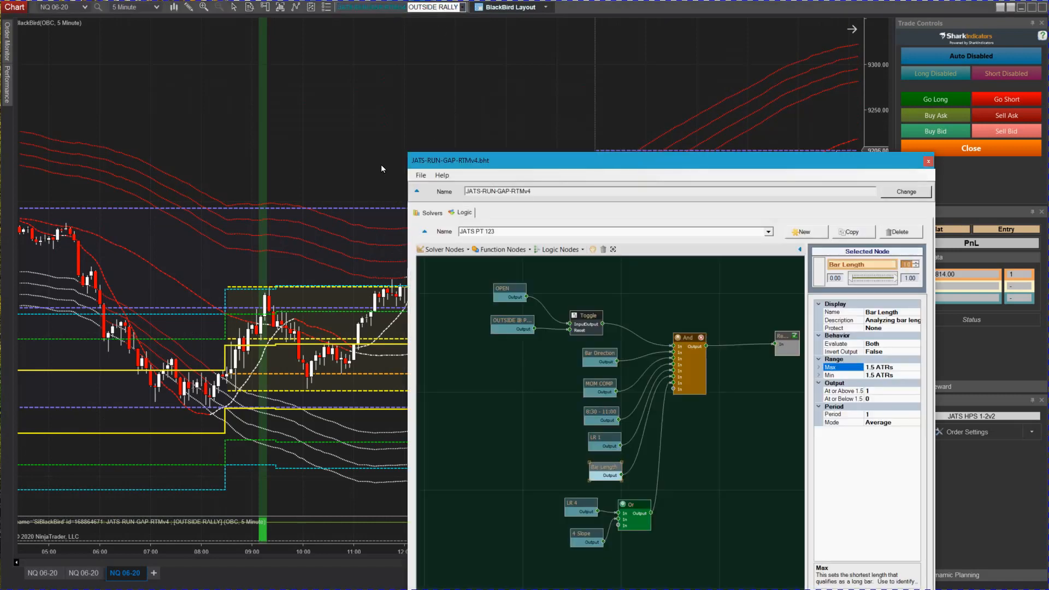
click(928, 162)
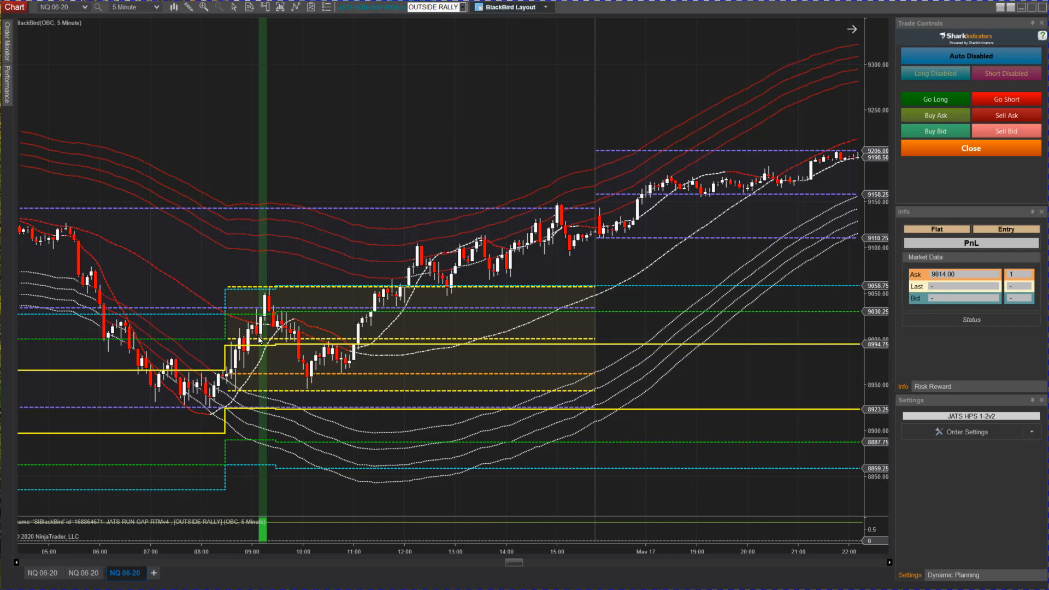
mouse_move(466, 283)
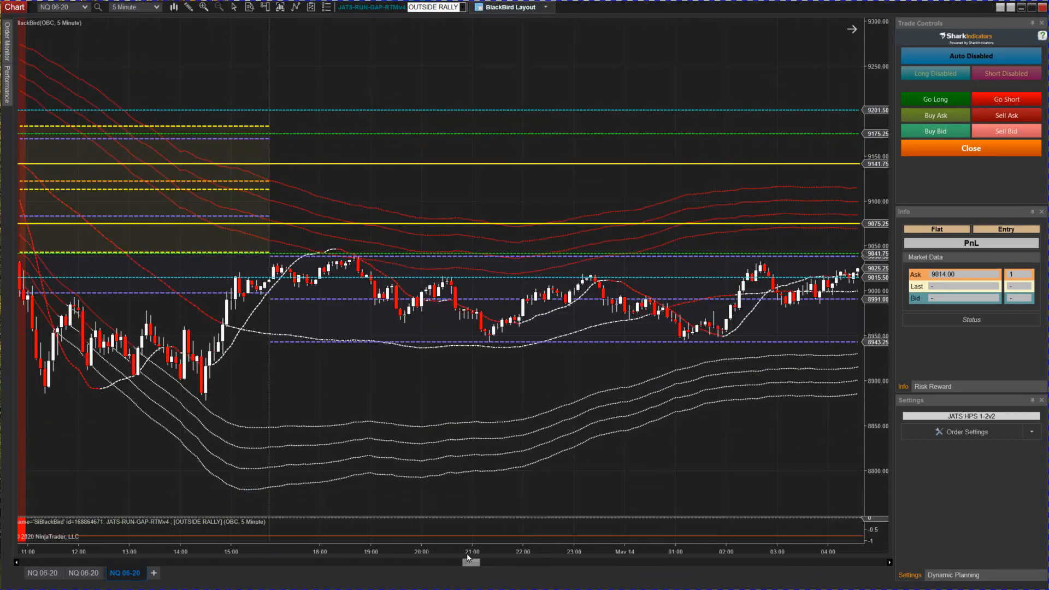
Scroll back to an earlier NQ 06-20 session with OUTSIDE RALLY signal bars.
scroll(left, 3)
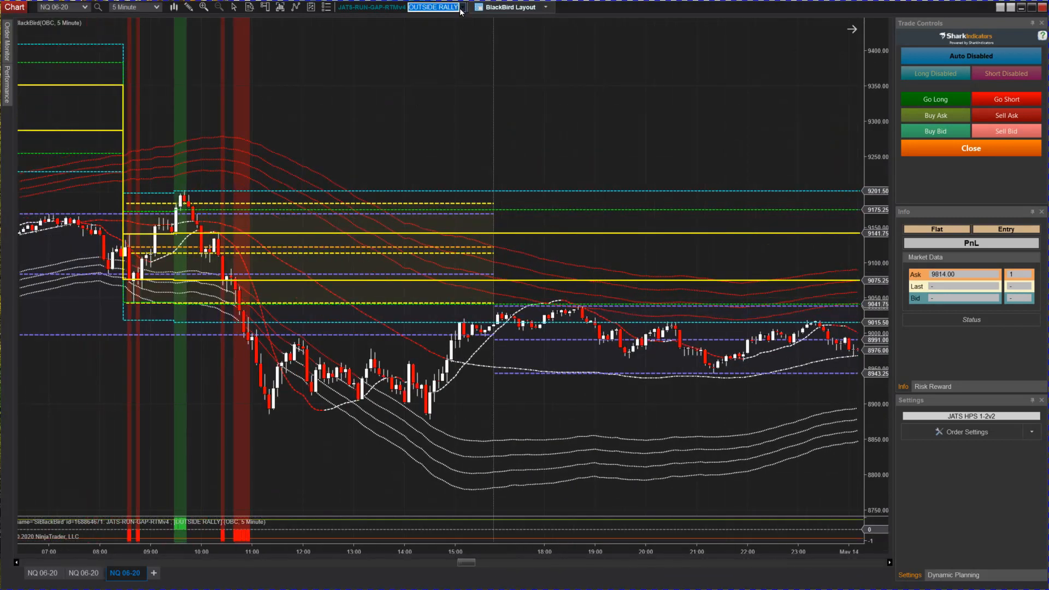
Select JATS PT 123 from the chart's logic dropdown.
click(467, 7)
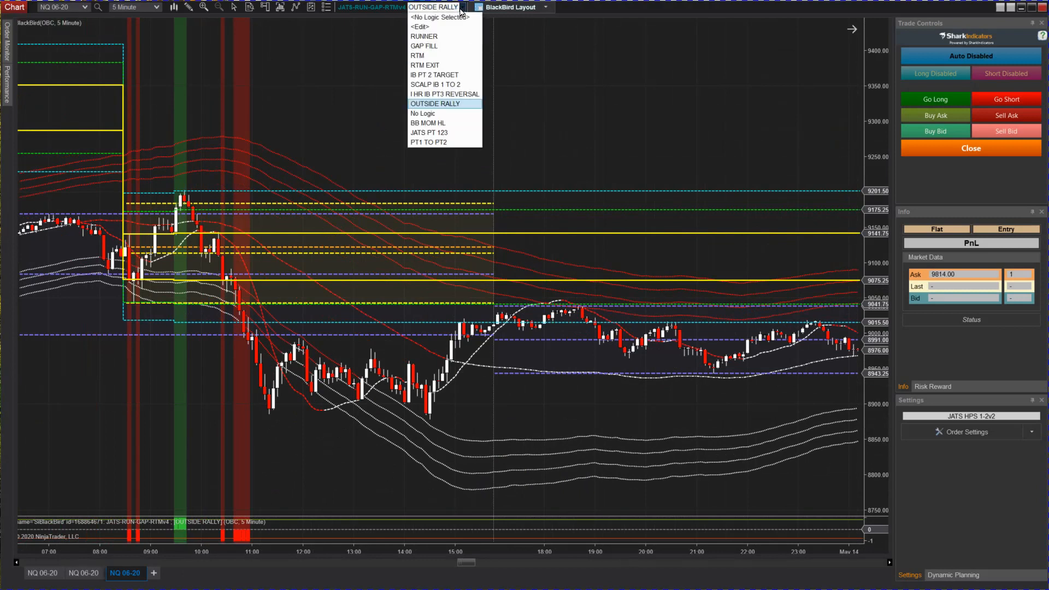
mouse_move(445, 132)
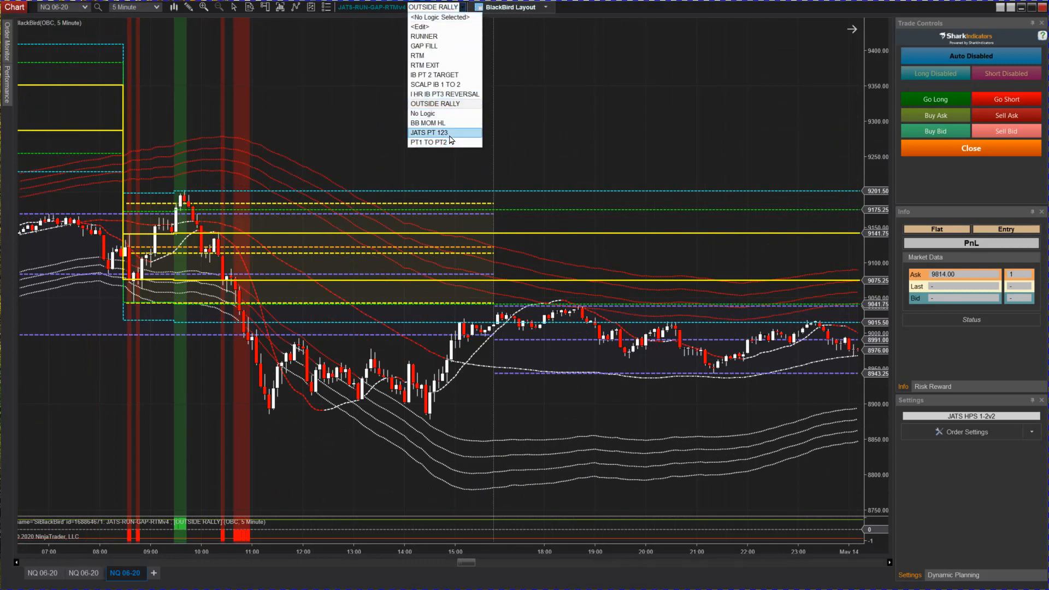
click(428, 132)
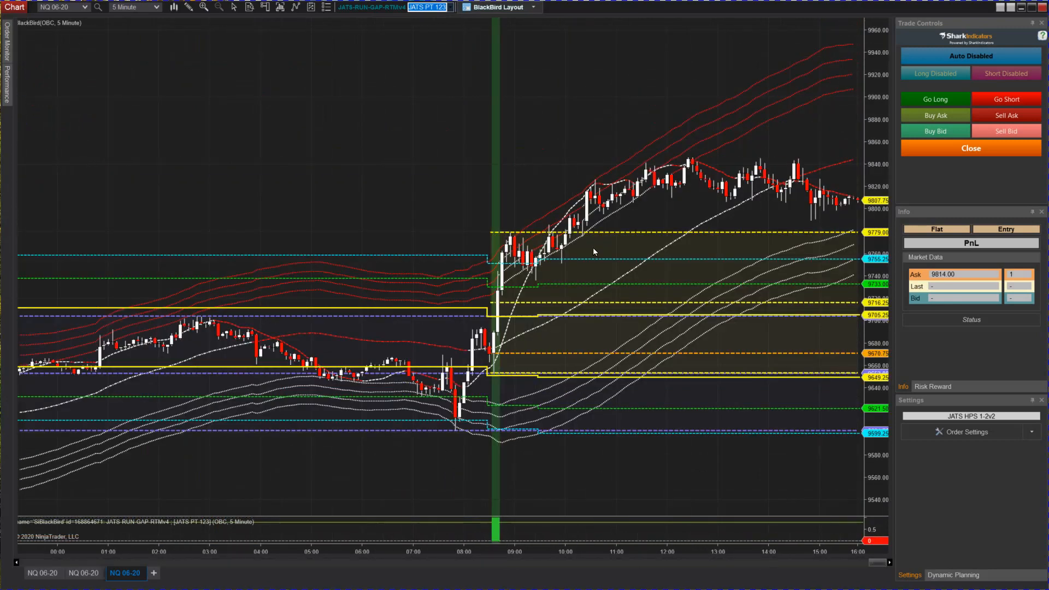
mouse_move(701, 470)
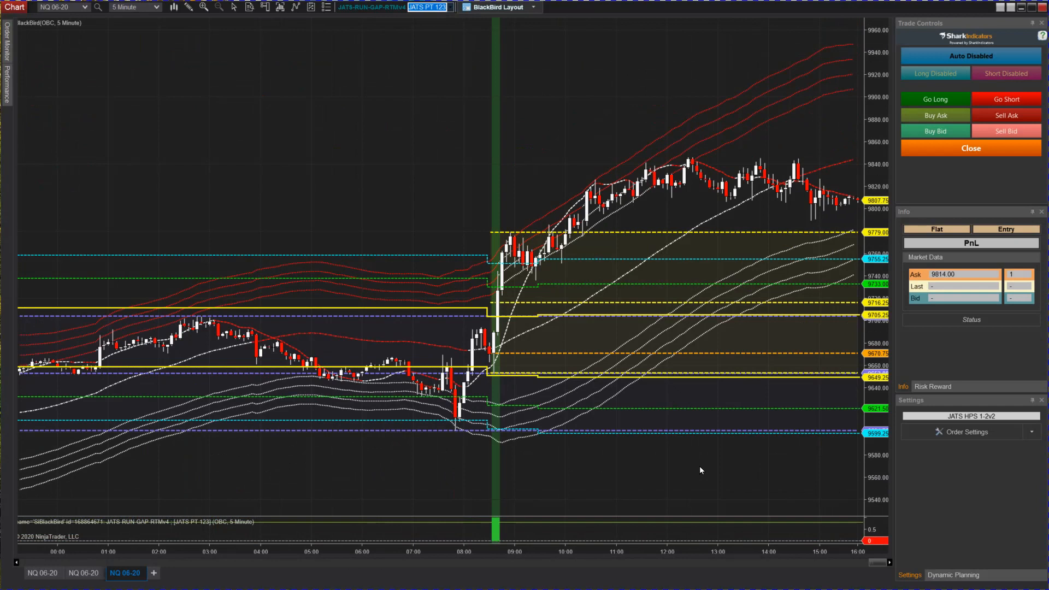